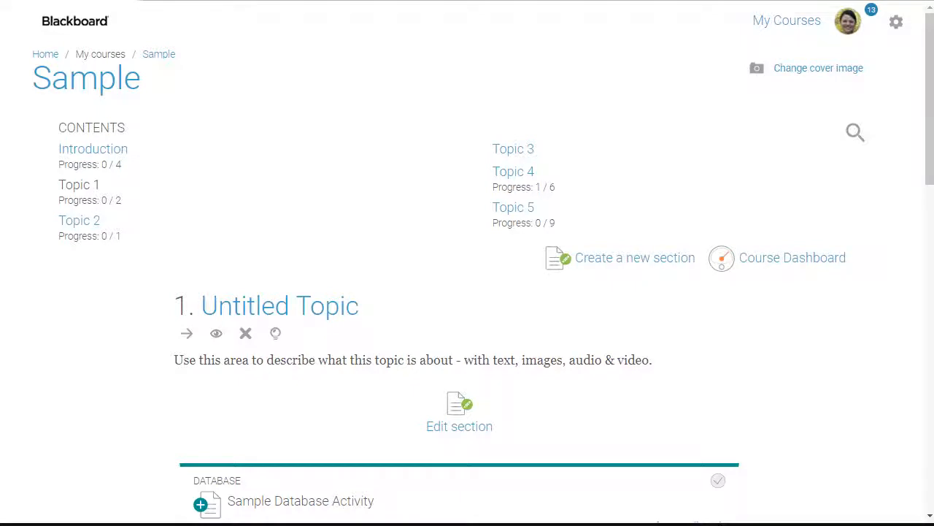
mouse_move(896, 22)
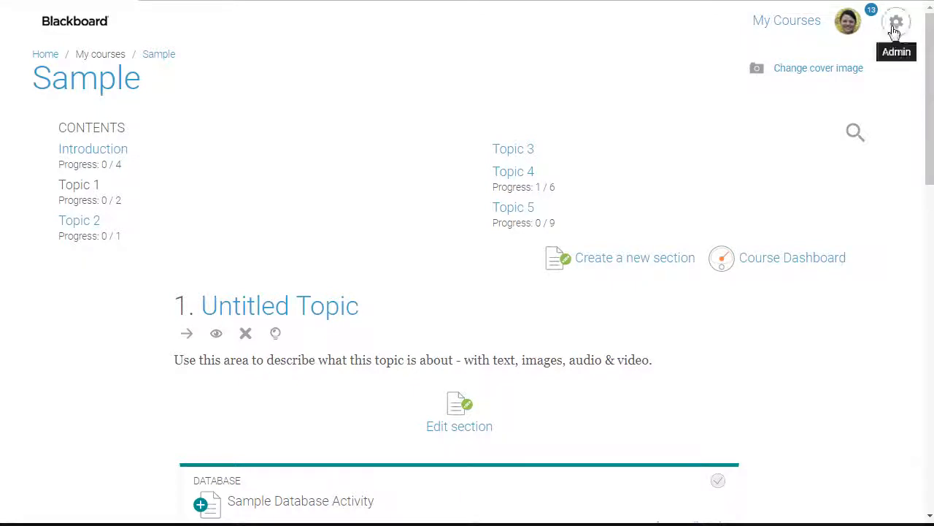
Open the Sample course's question bank list through the Admin gear's Course administration menu.
click(896, 21)
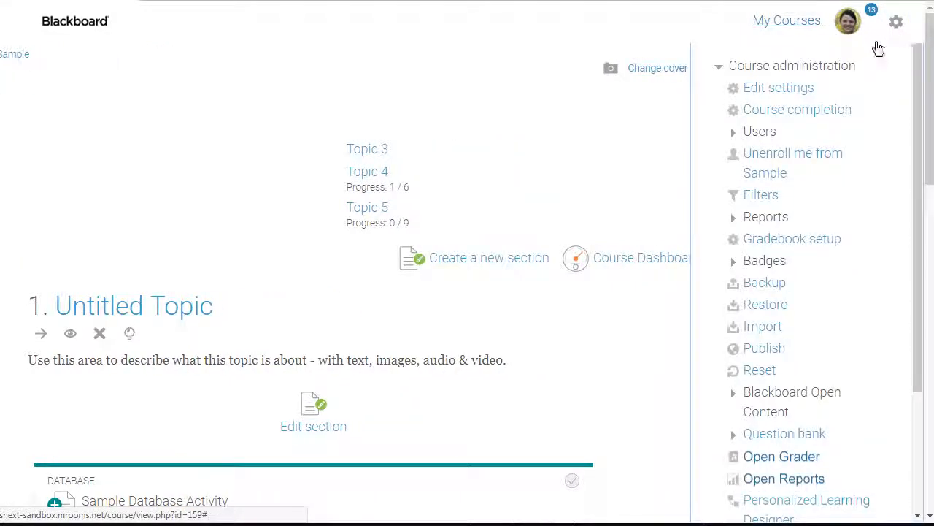
click(784, 433)
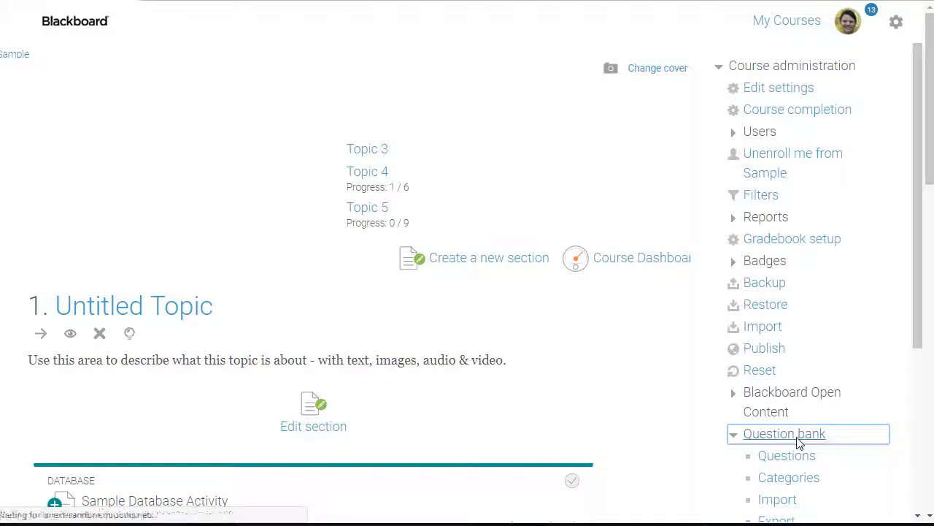
click(787, 454)
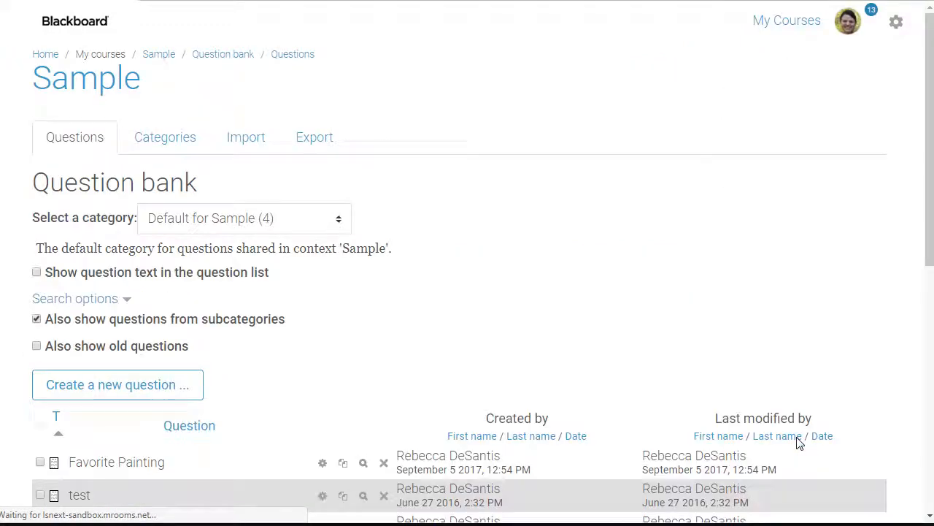
mouse_move(777, 436)
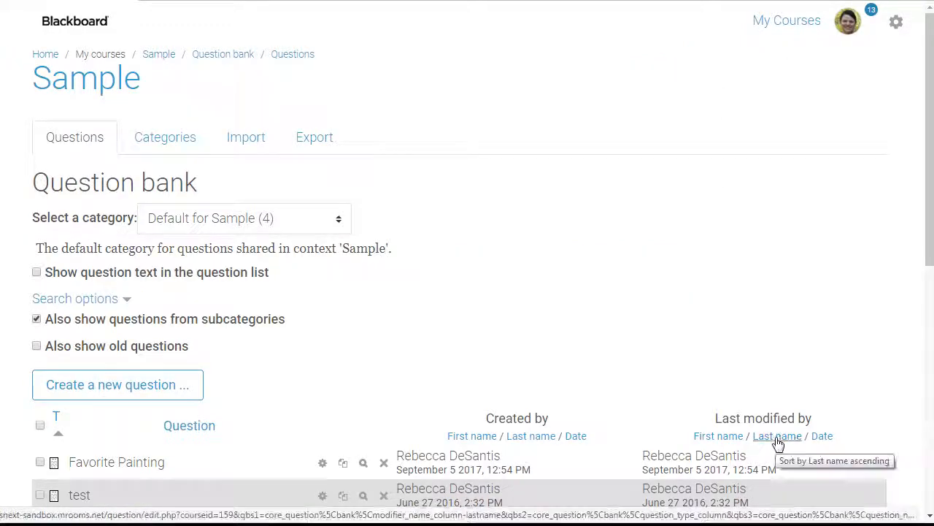
Start a new Multiple choice question in the course question bank.
click(117, 383)
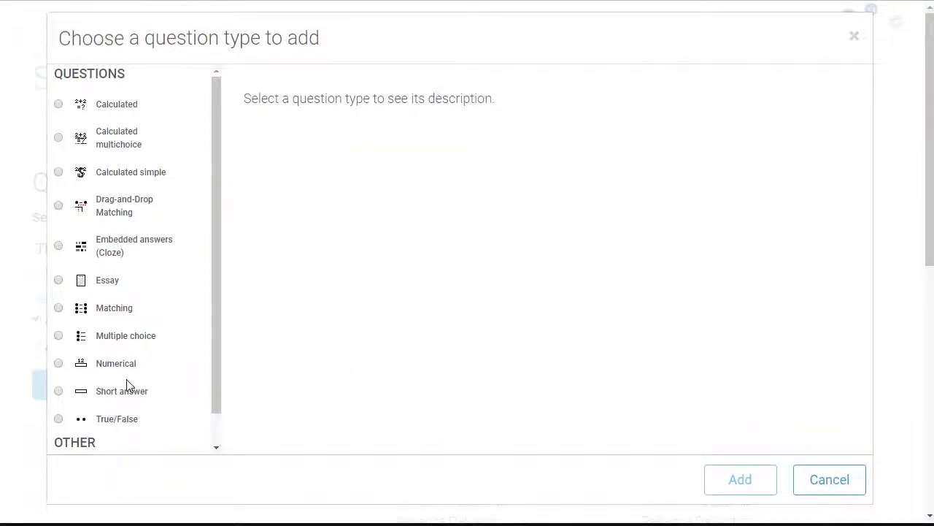
mouse_move(390, 309)
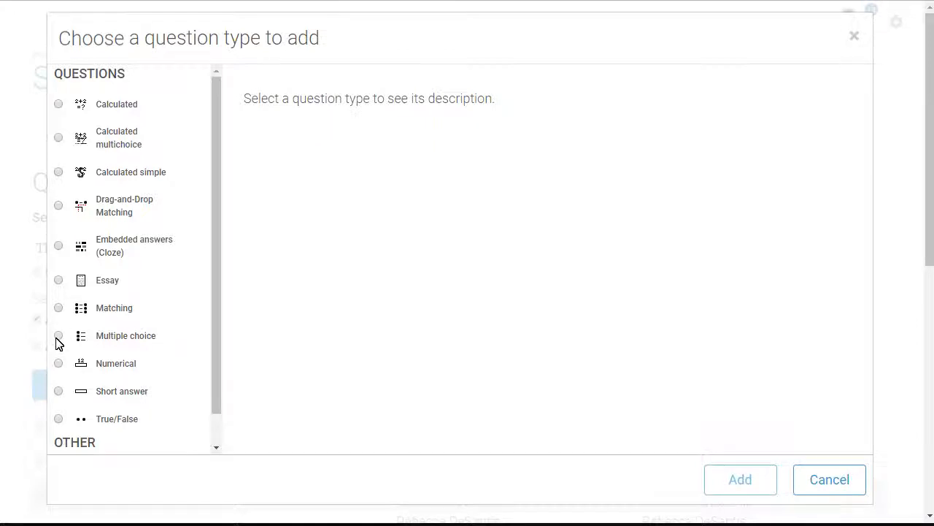
click(58, 335)
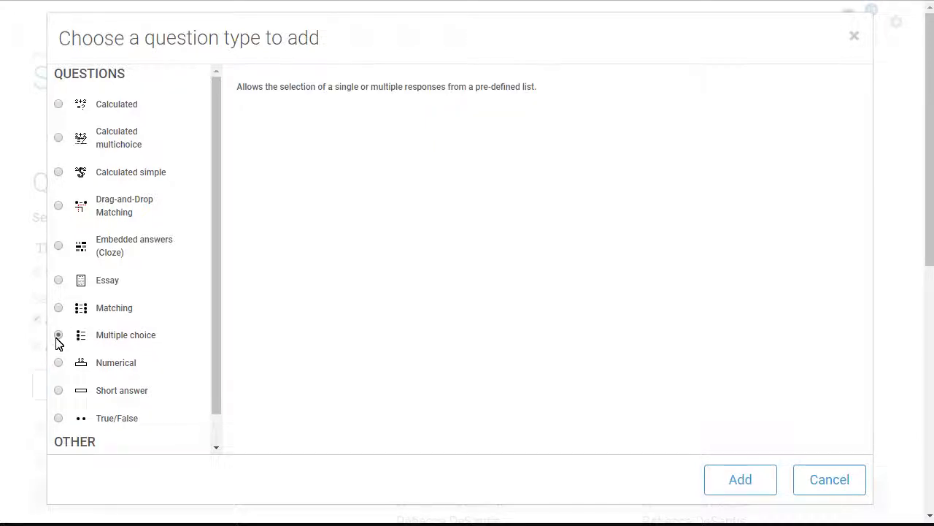
click(58, 334)
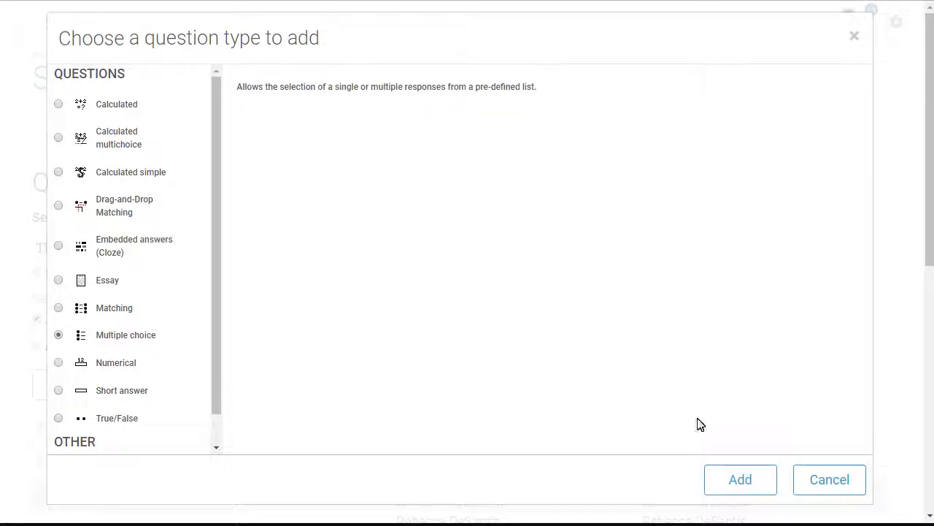
click(739, 480)
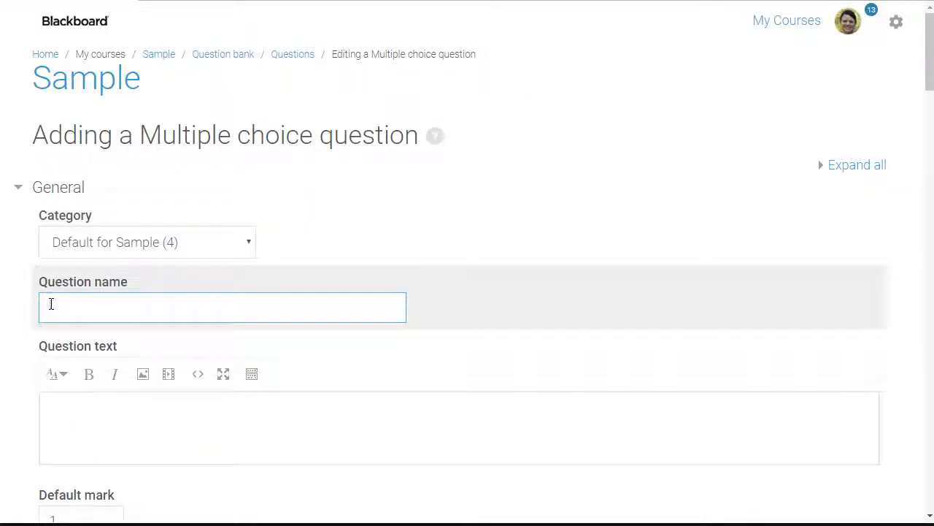
Name the question 'Lesson Activity' and enter the question text about chunking information.
text(Lesso)
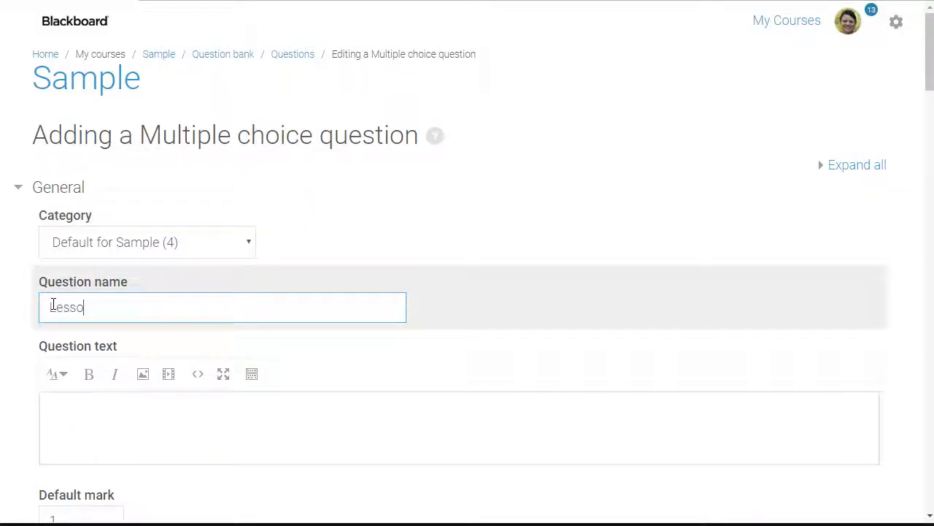
text(n Activity)
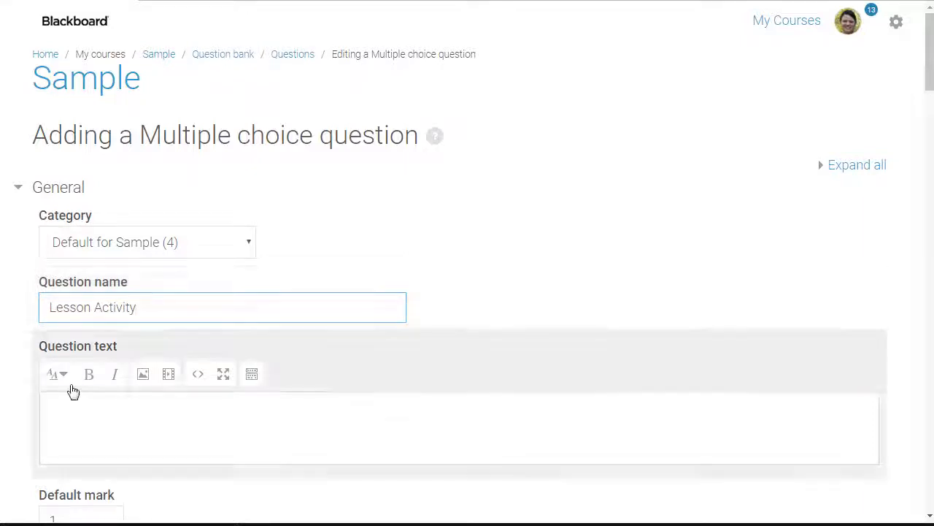
text(Which activity can best be used to chunk larger amounts of information and add interactivity?)
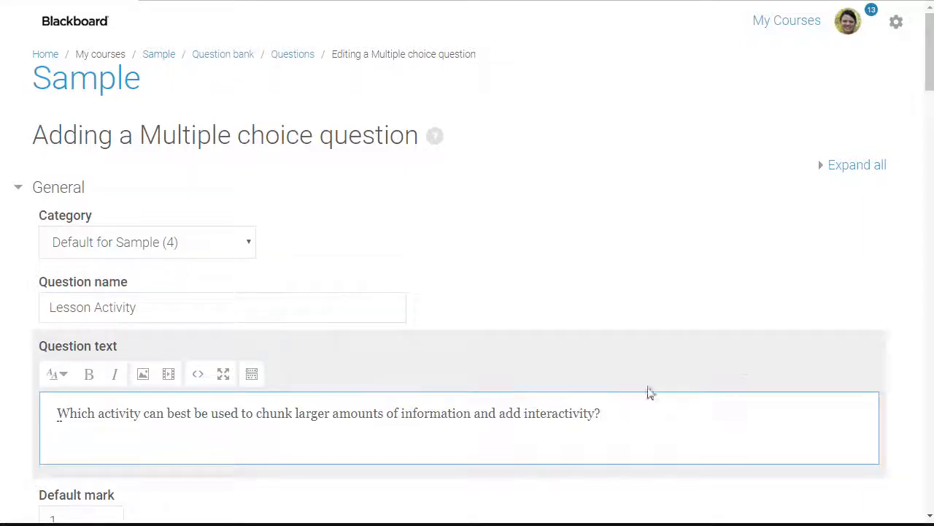
scroll(down, 3)
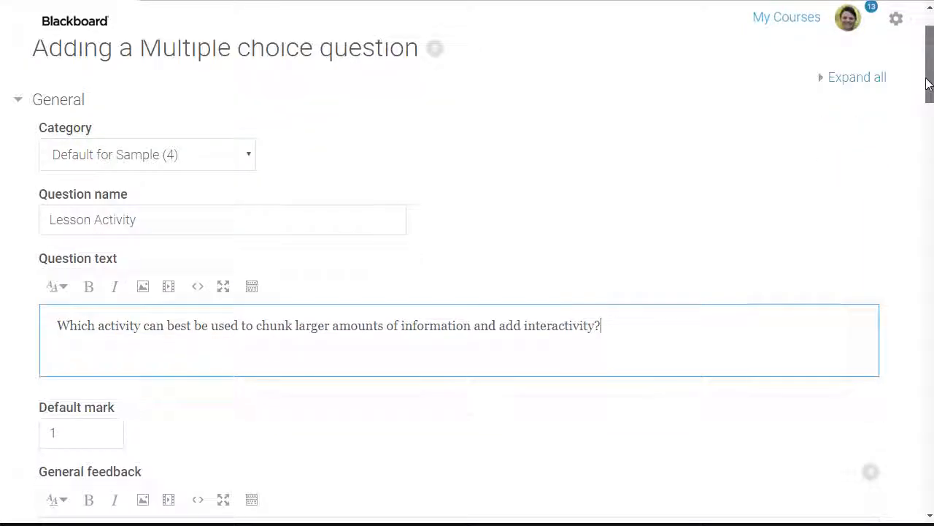
Set 'Number the choices?' to No numbering, keeping one answer only and shuffled choices.
scroll(down, 3)
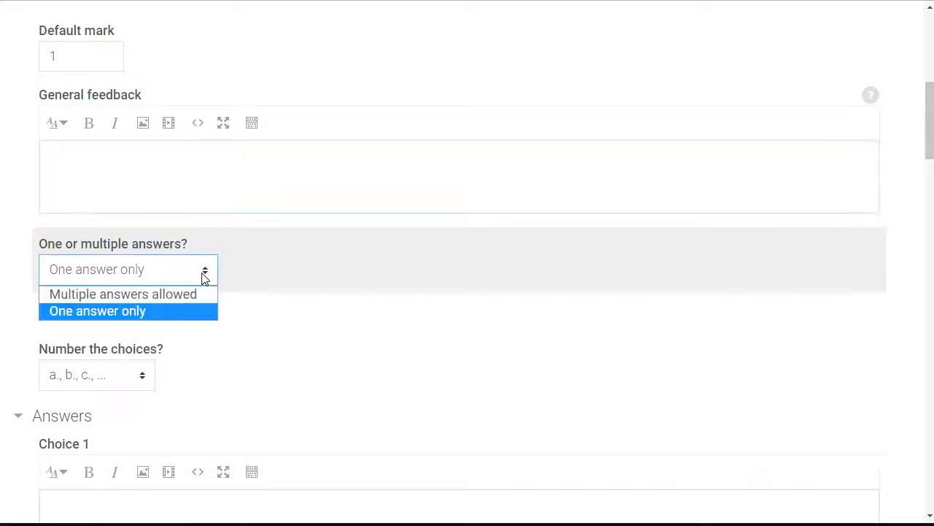
mouse_move(196, 317)
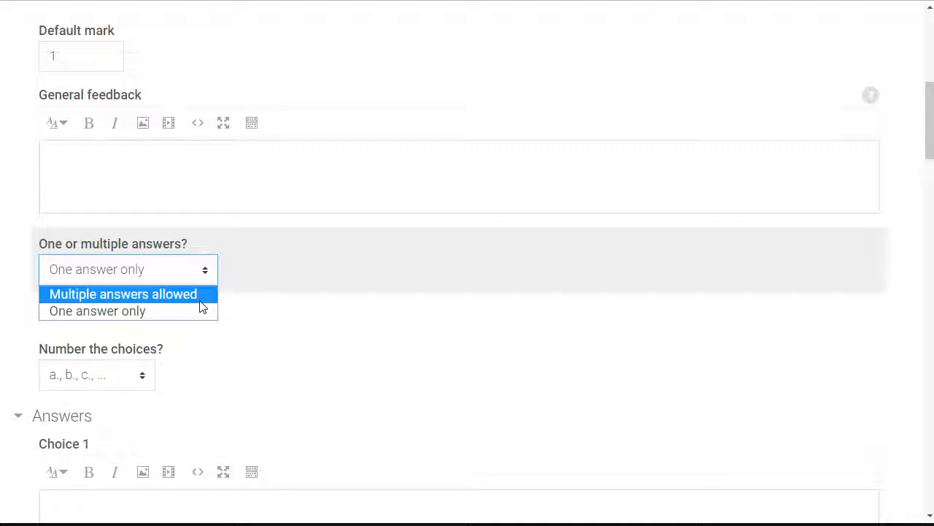
mouse_move(193, 310)
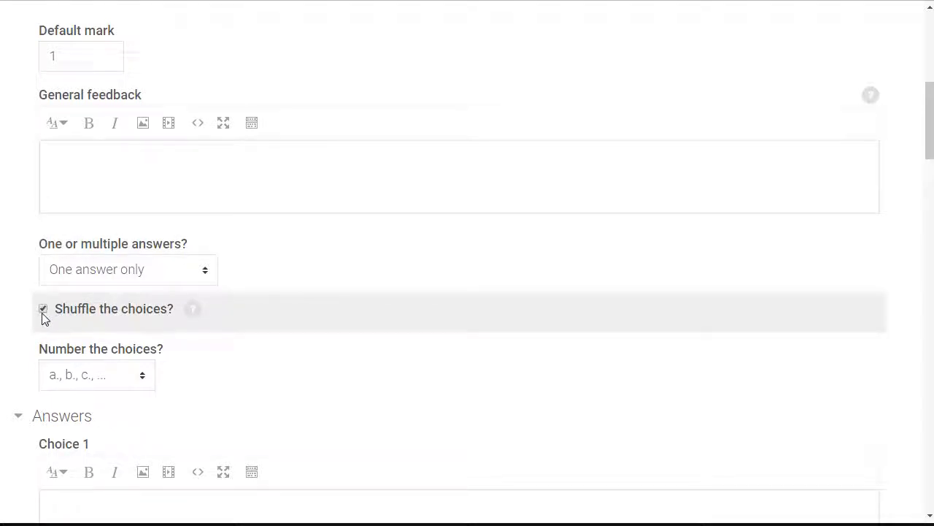
click(95, 375)
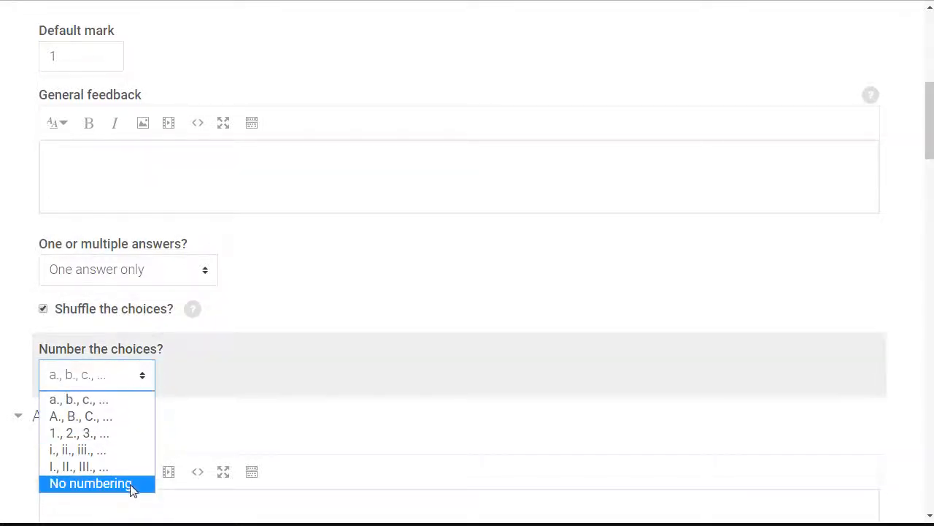
click(90, 483)
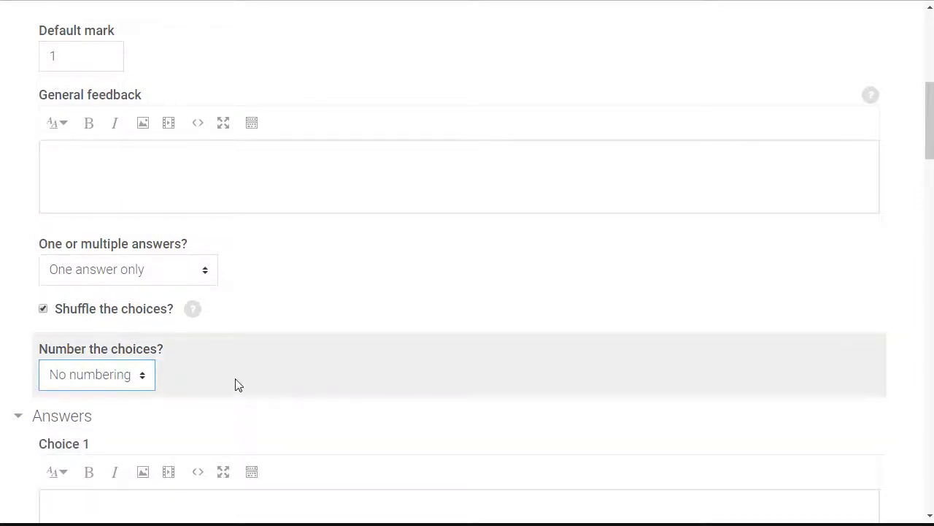
Enter Choice 1 'Lesson' with 100% grade and feedback 'Yes, this is the perfect activity.'.
scroll(down, 3)
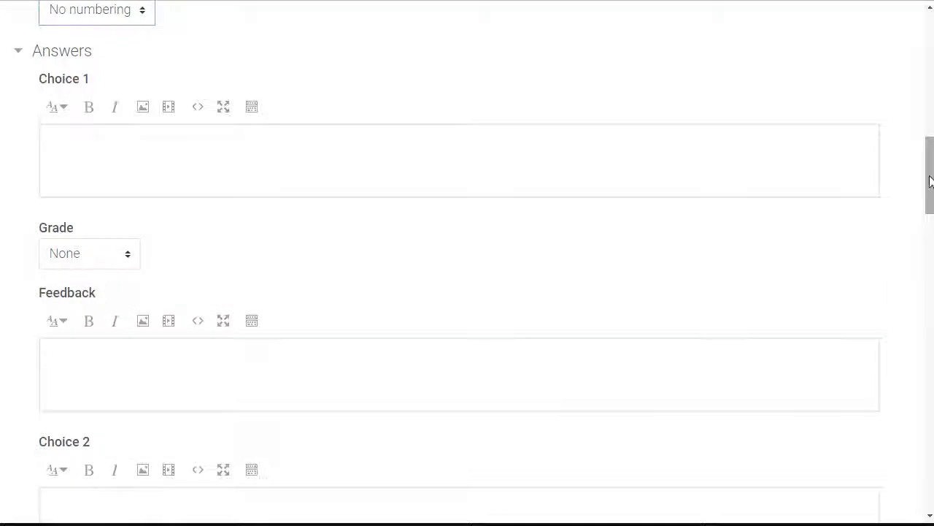
scroll(up, 3)
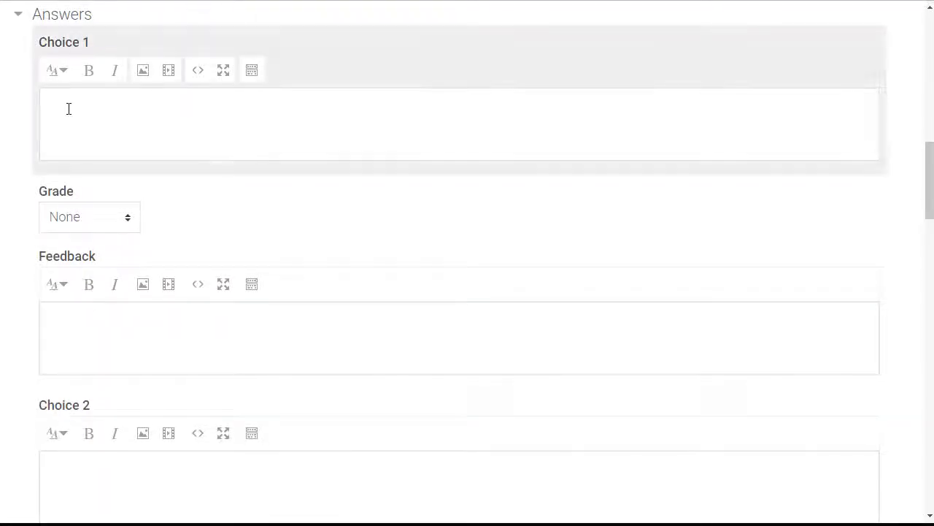
text(Less)
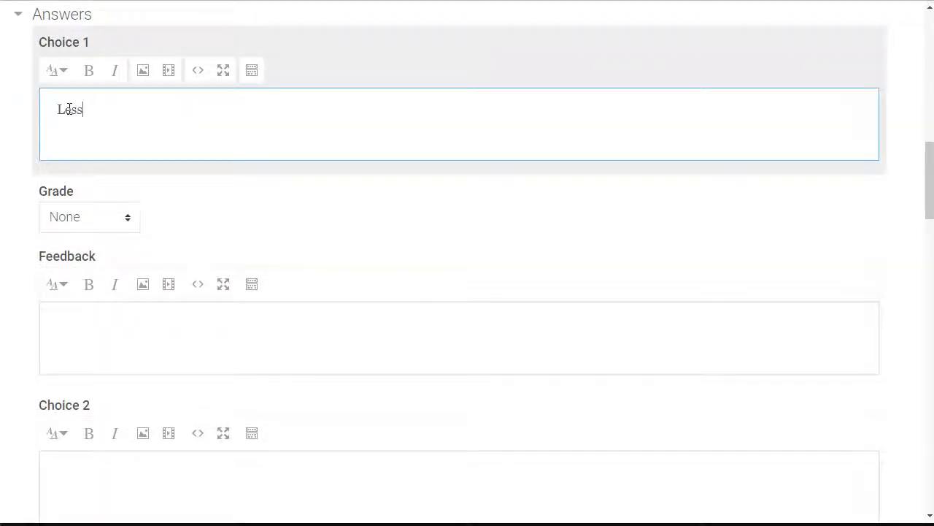
click(89, 217)
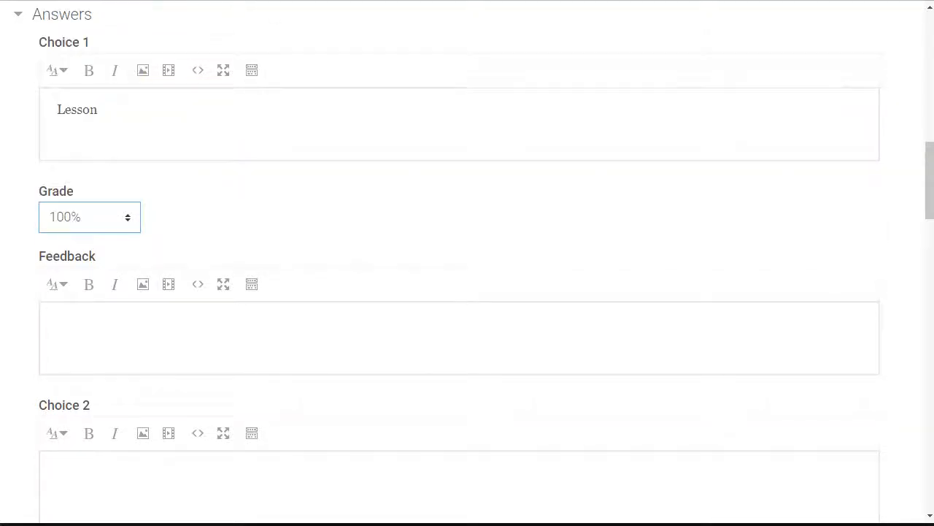
click(459, 337)
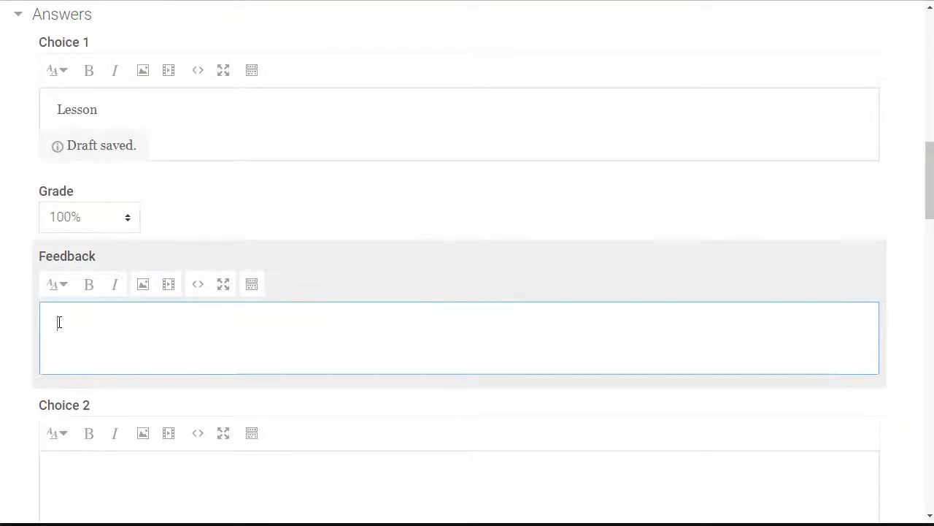
text(Yes, this is the perfect activity to do this.)
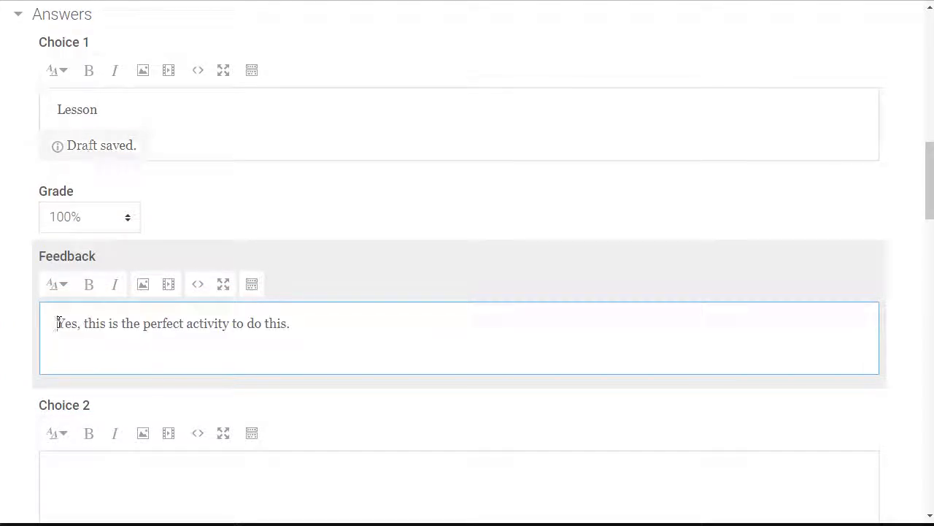
scroll(down, 3)
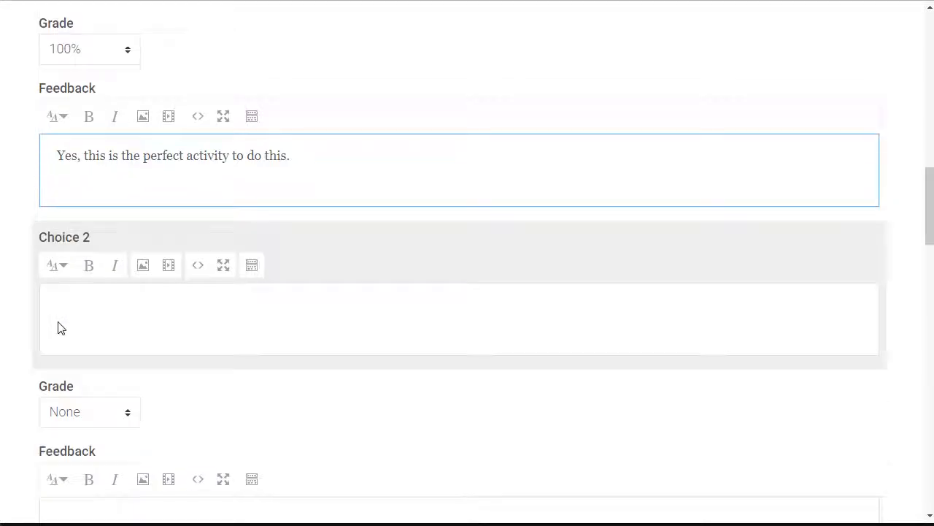
Give Choice 2 'Page' feedback: not the best choice, creates a good bit of scrolling.
scroll(down, 3)
text(Page)
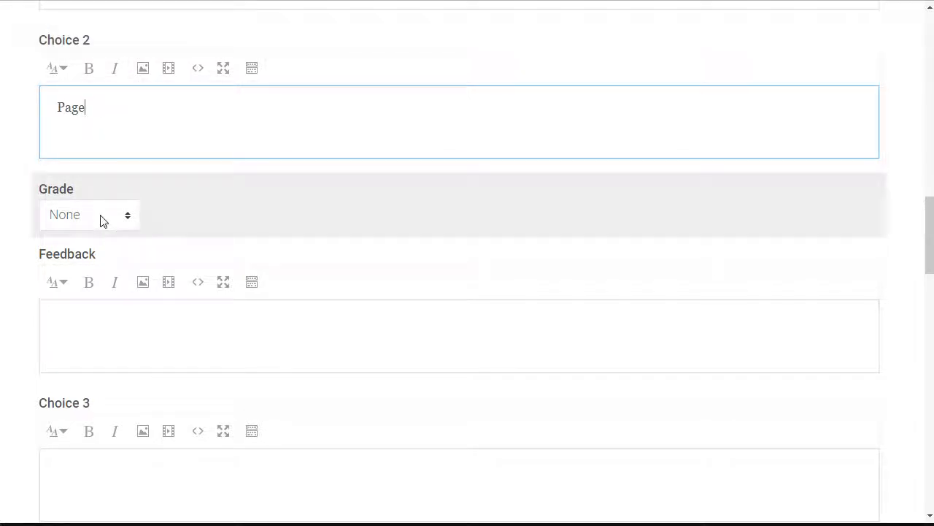
click(89, 214)
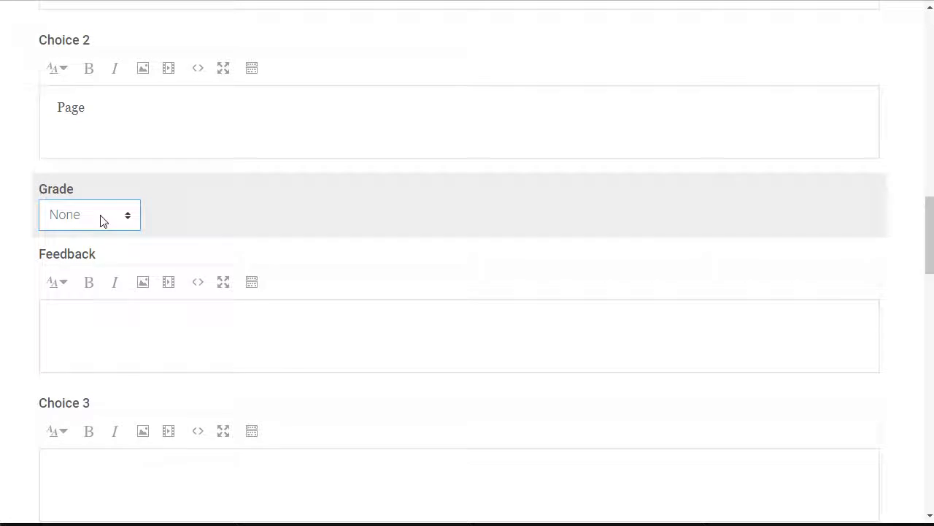
click(459, 335)
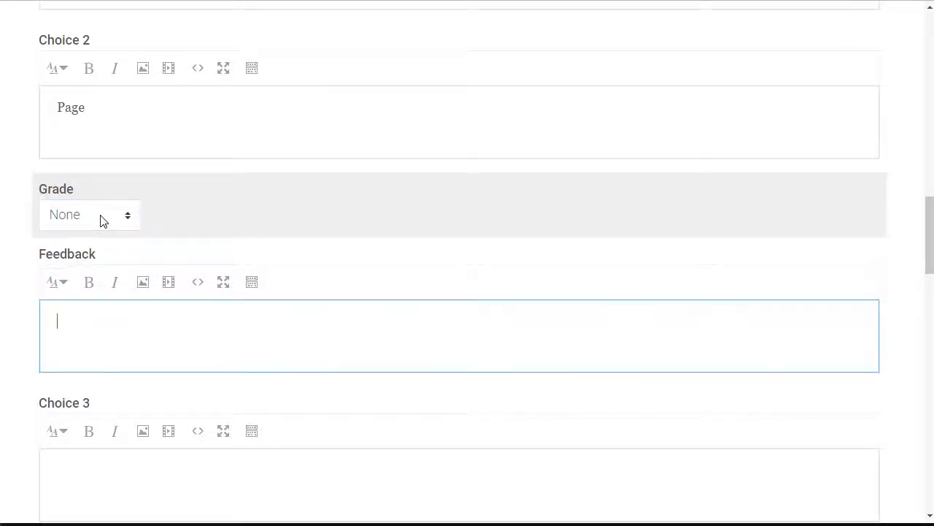
text(No, this)
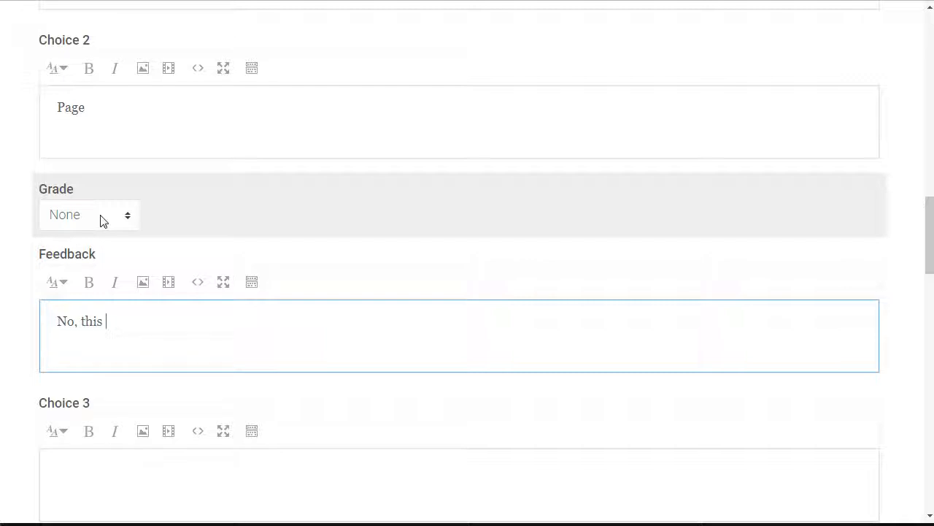
text(is not the)
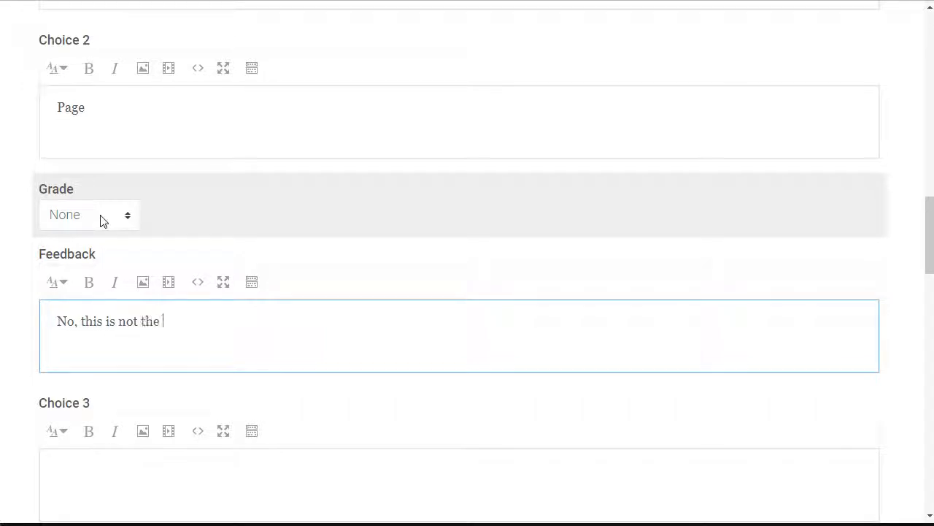
text(best choice as it)
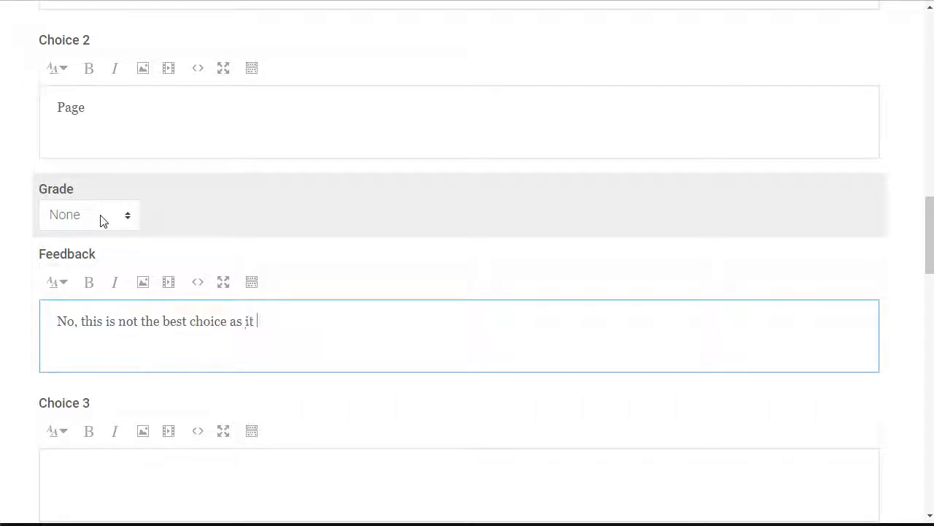
text(will create a good)
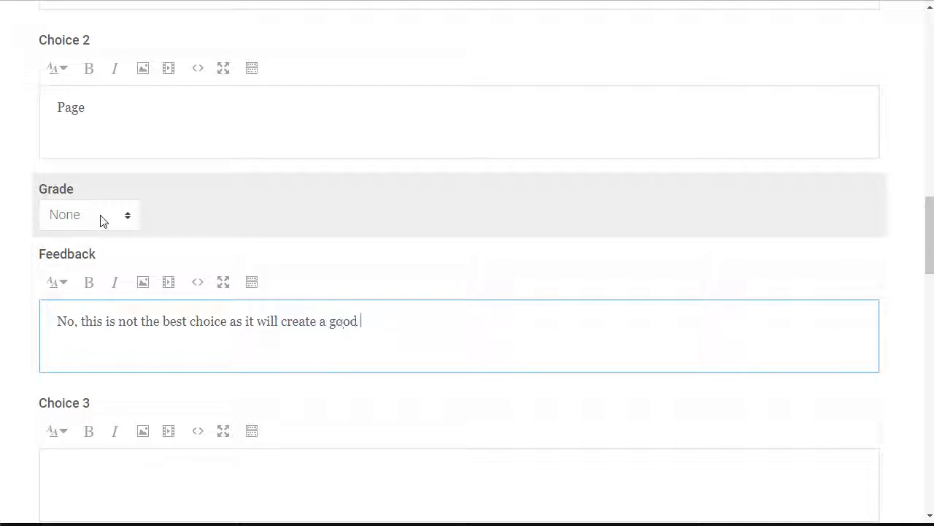
text(bit of scro)
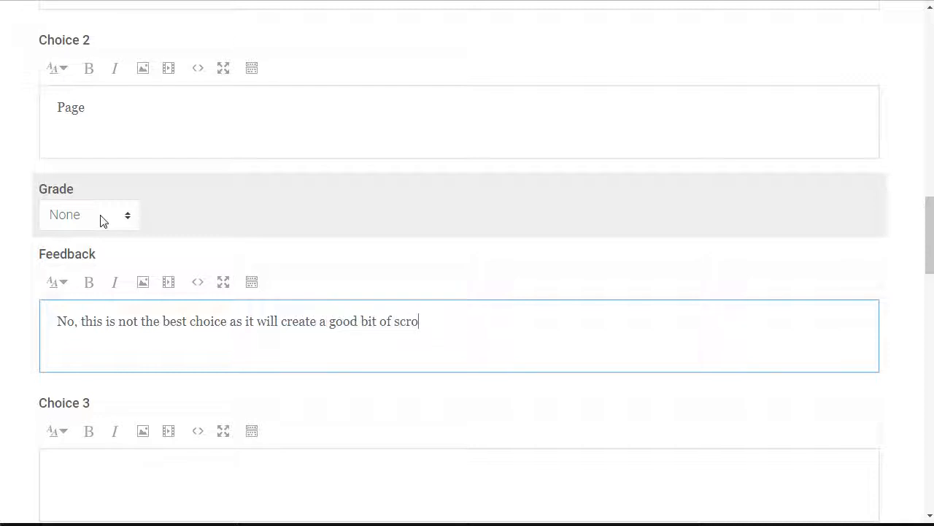
text(lling.)
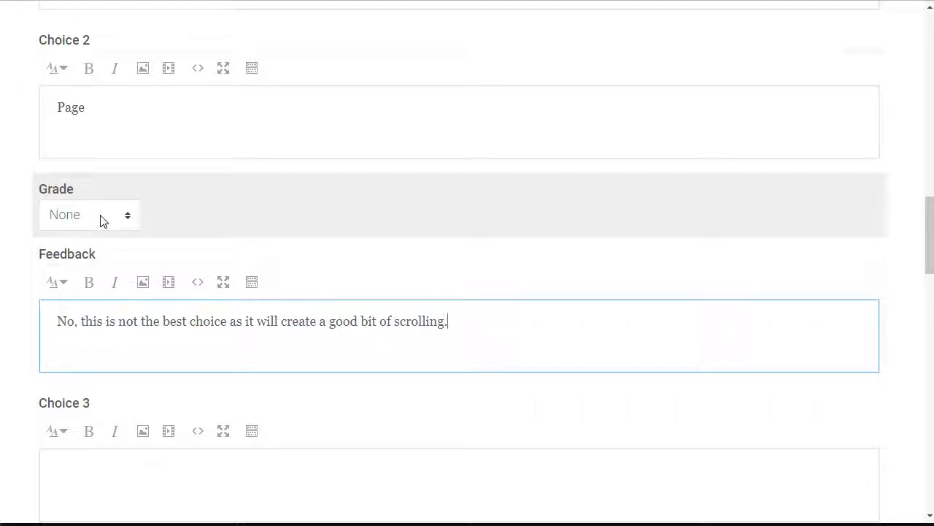
click(459, 484)
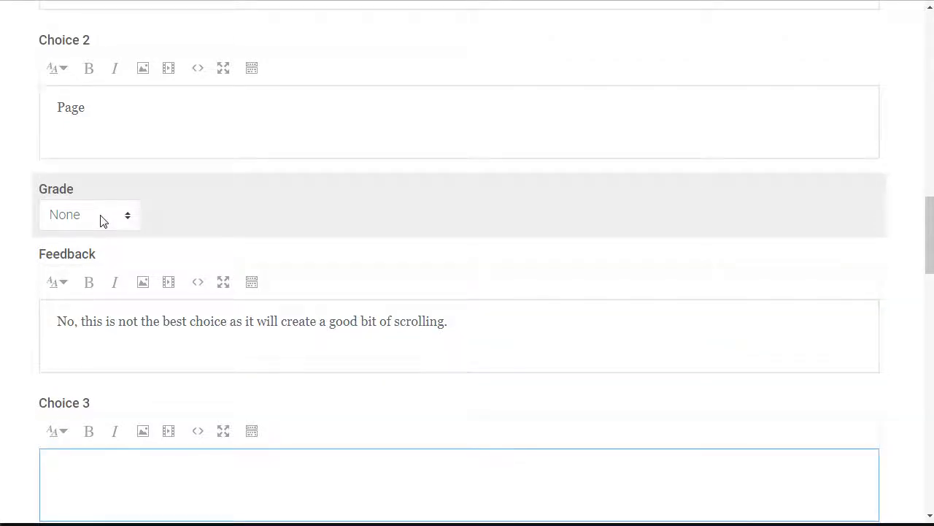
Give Choice 3 'Book' feedback: interactivity via uploaded multimedia, but not the best choice.
scroll(down, 3)
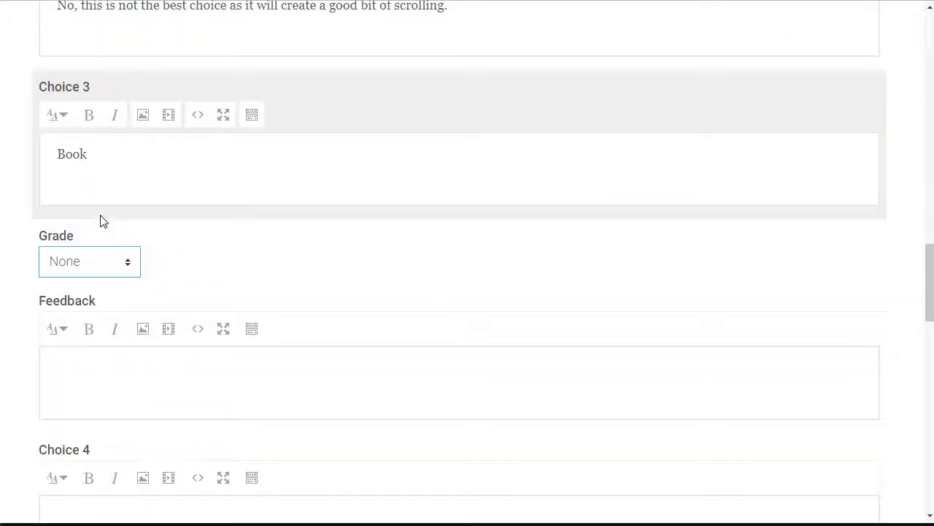
click(459, 381)
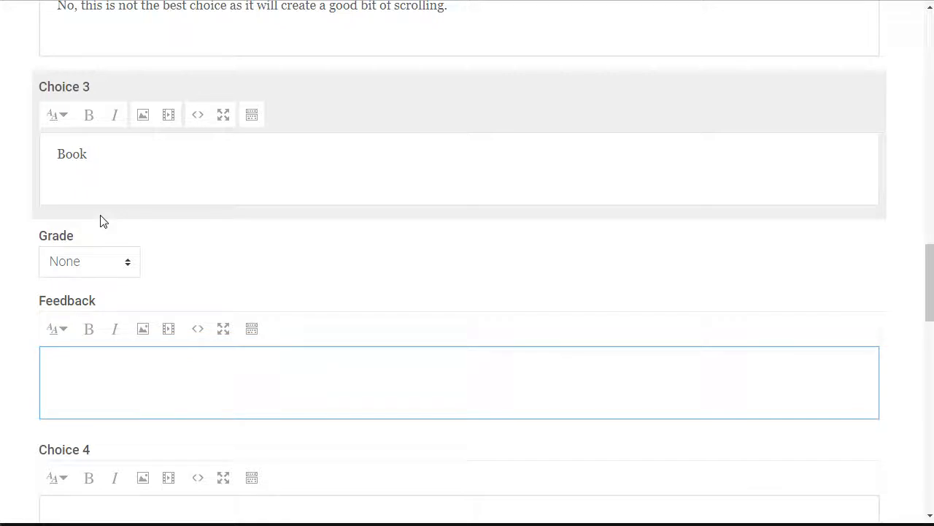
text(You can add intera)
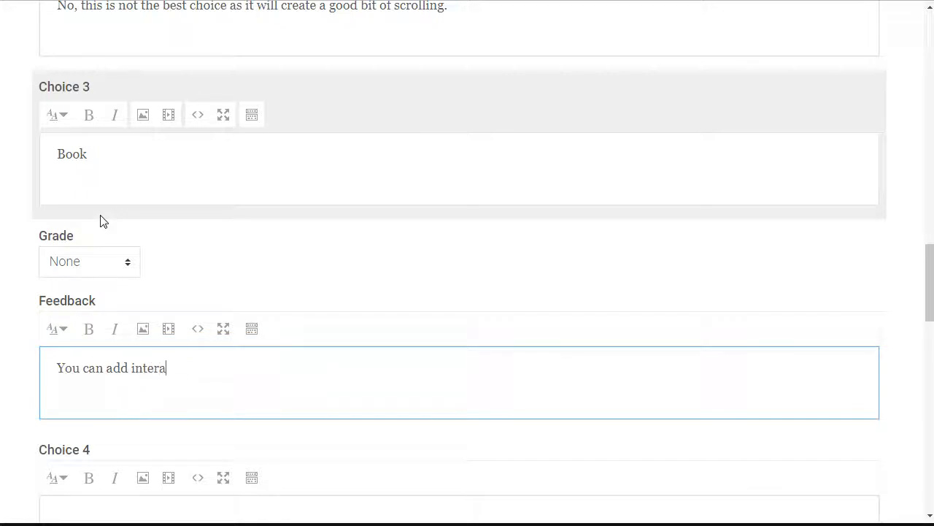
text(ctivity int)
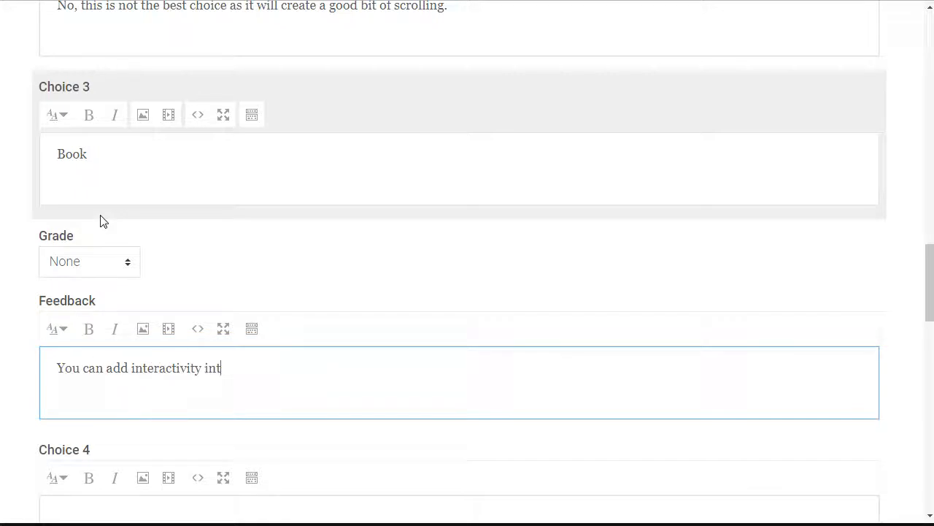
text(o a book by uploa)
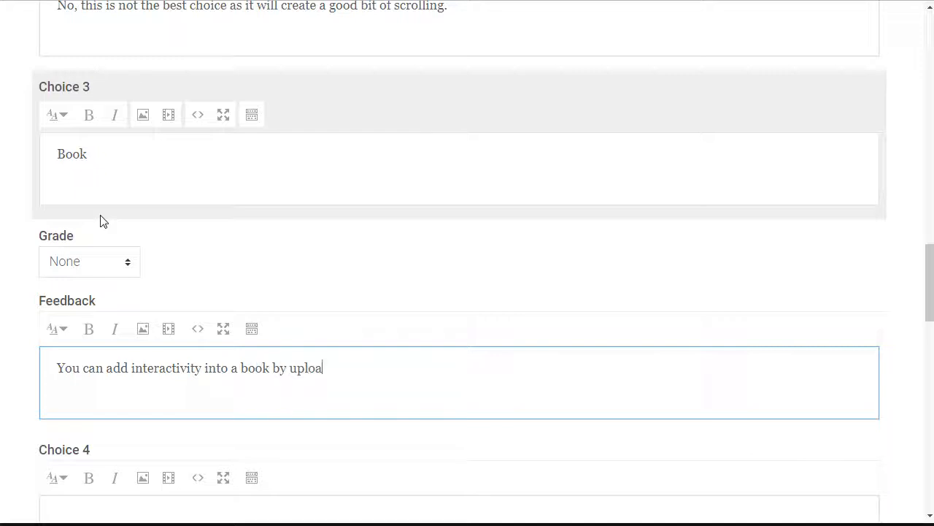
text(ding multimedia)
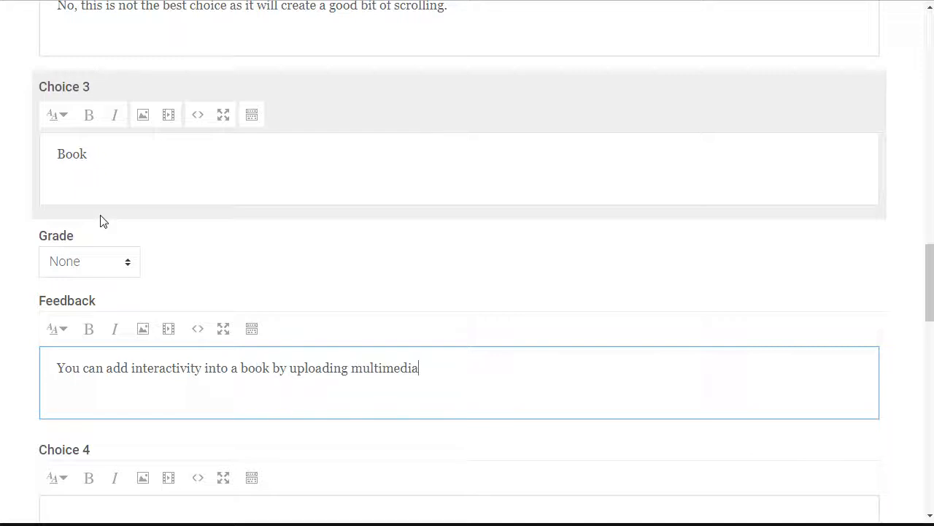
text(, but this isn't the best)
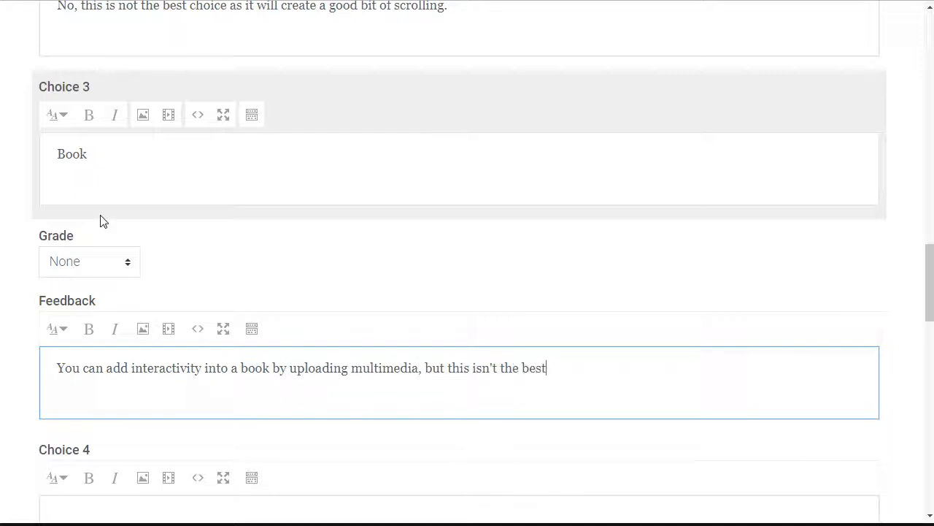
text(choice.)
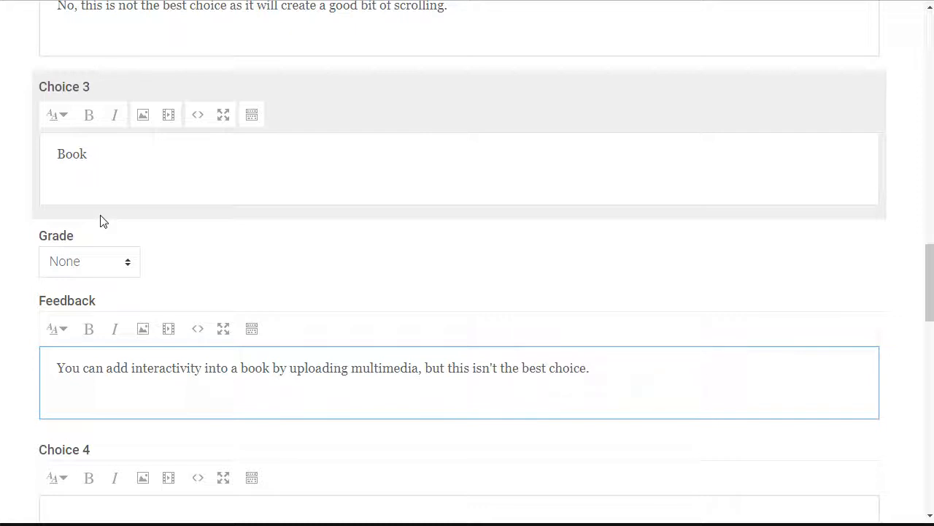
scroll(down, 3)
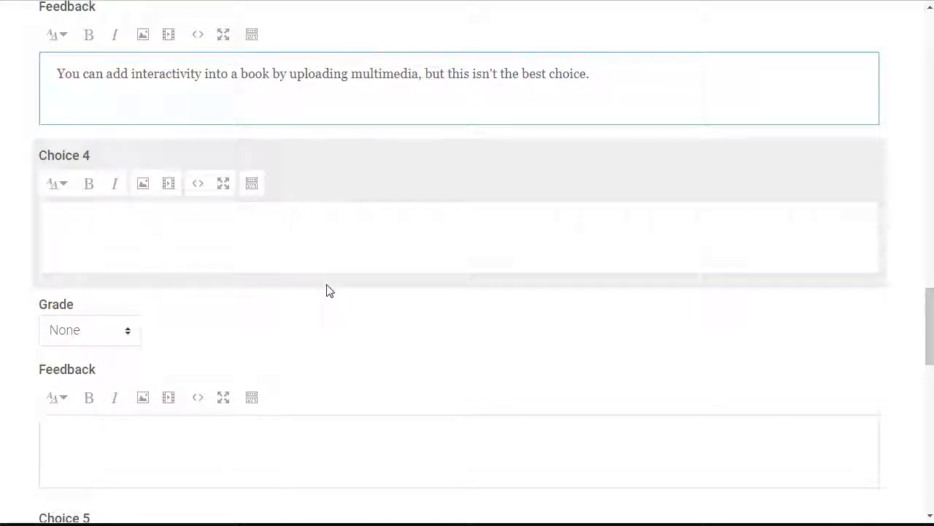
scroll(down, 3)
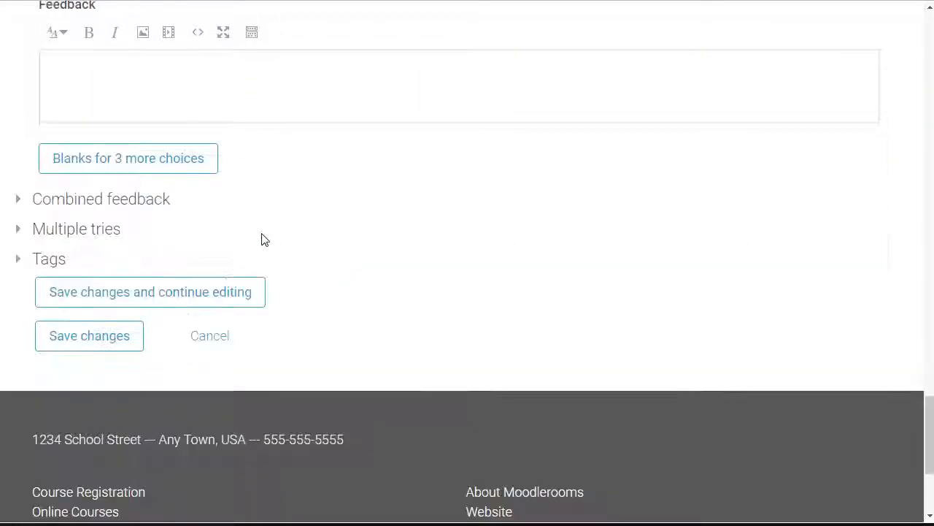
Expand Combined feedback, keeping default correct, partially correct and incorrect messages.
click(101, 199)
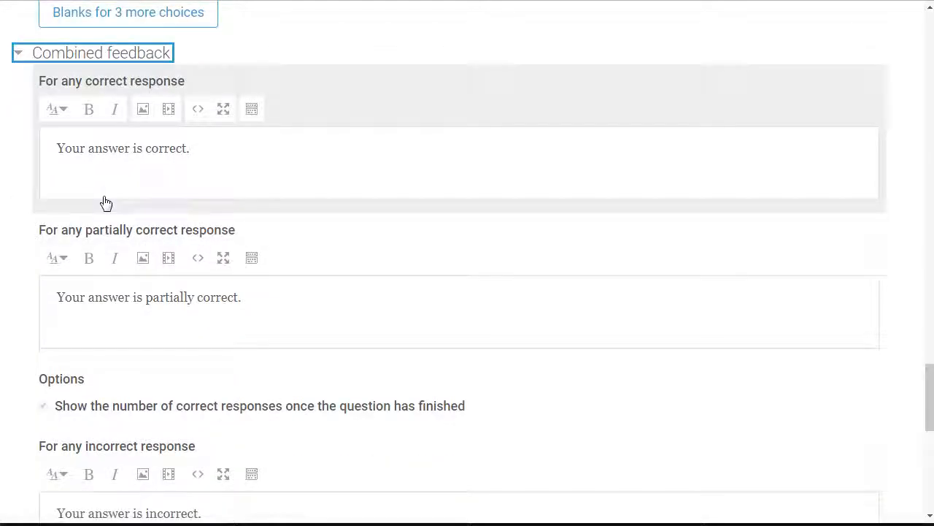
mouse_move(137, 193)
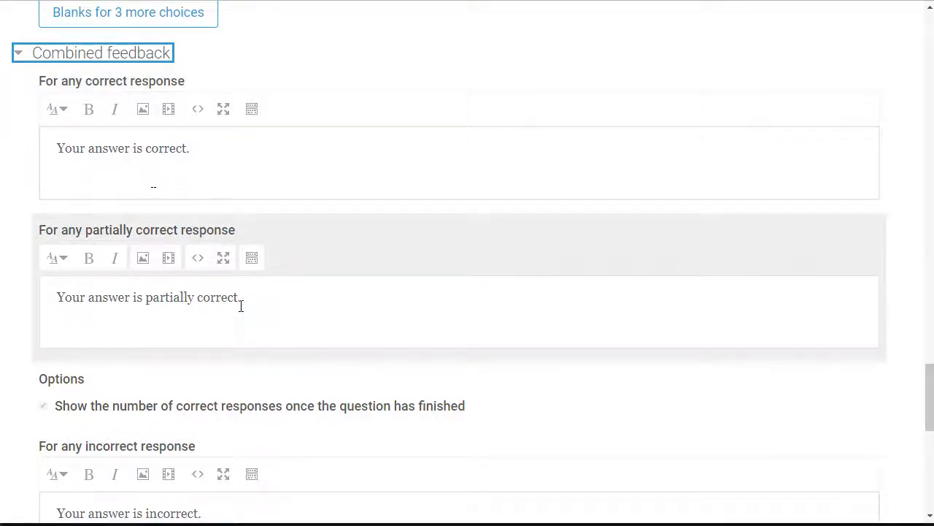
scroll(down, 3)
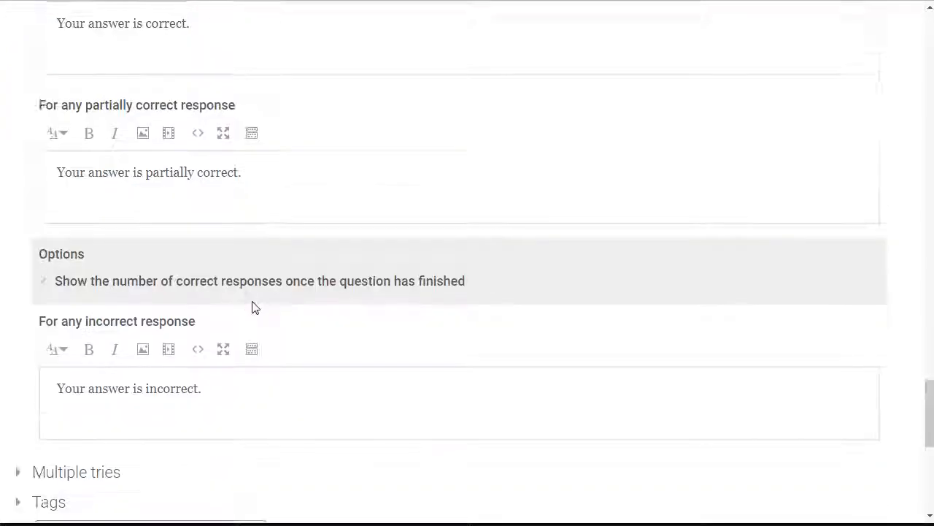
scroll(down, 3)
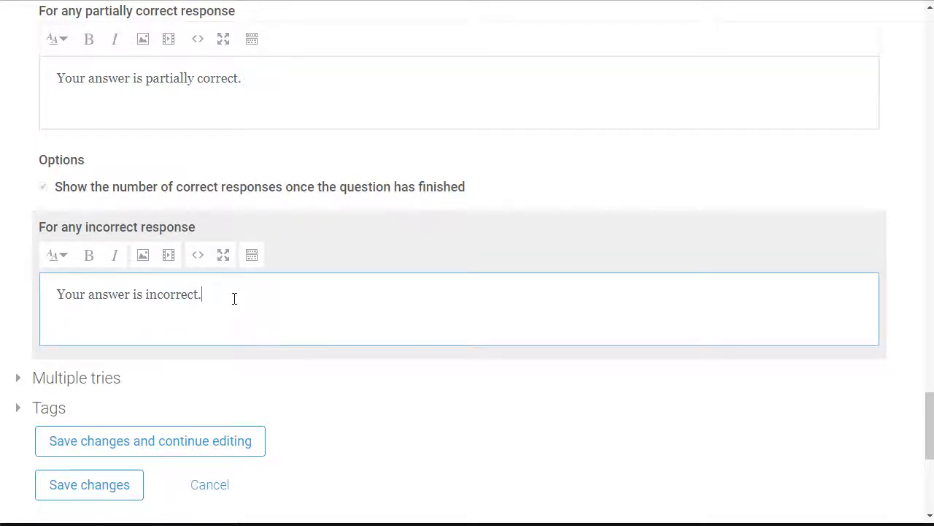
mouse_move(190, 314)
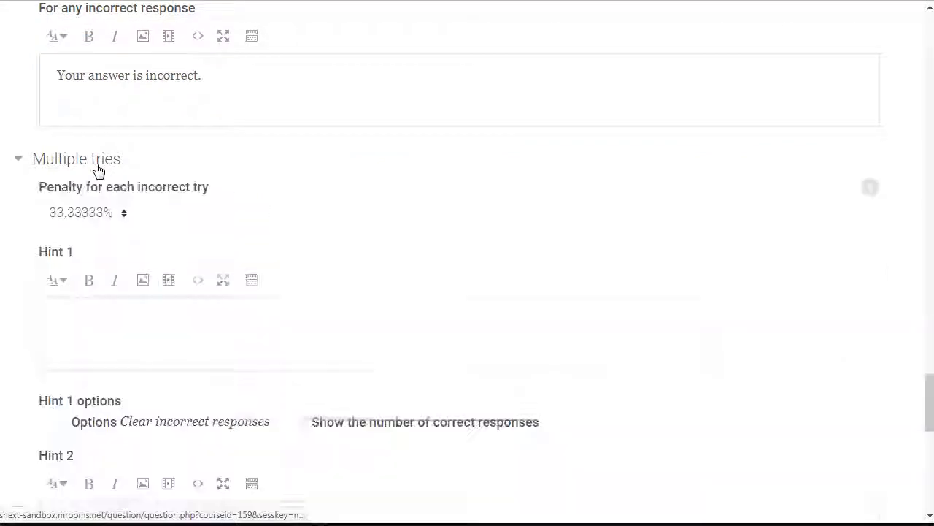
Set the penalty for each incorrect try to 10%, leaving hints empty.
click(84, 212)
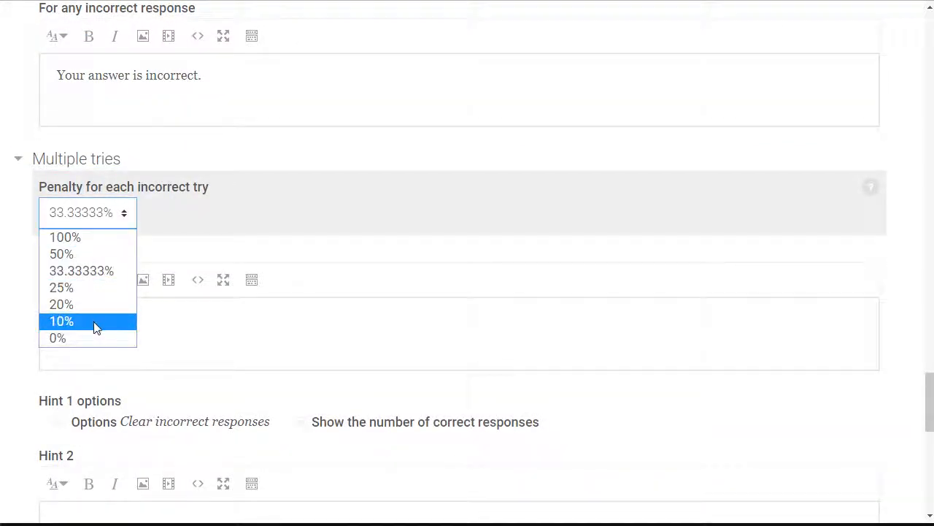
click(61, 321)
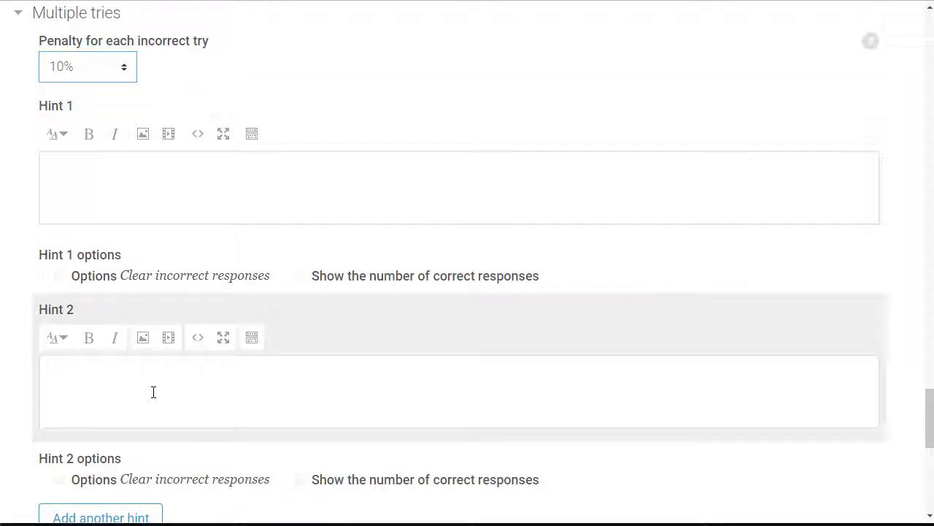
scroll(down, 3)
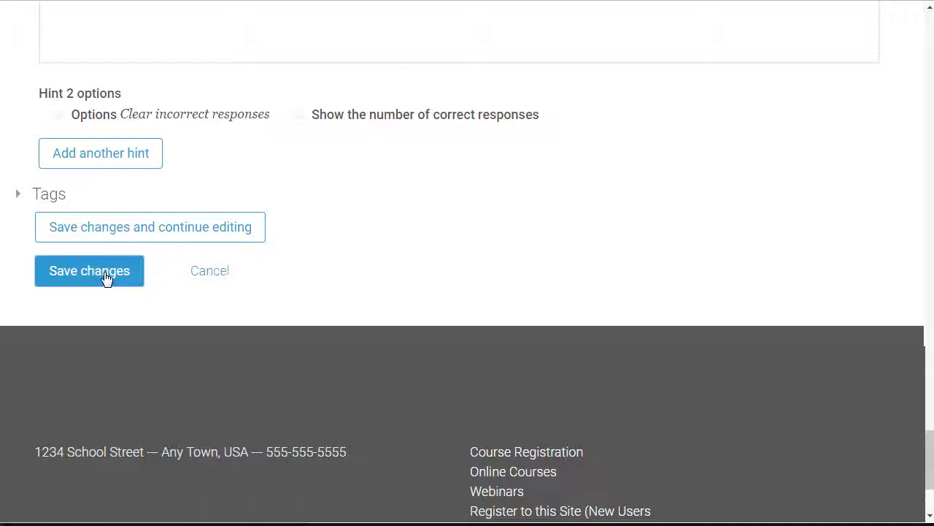
click(89, 270)
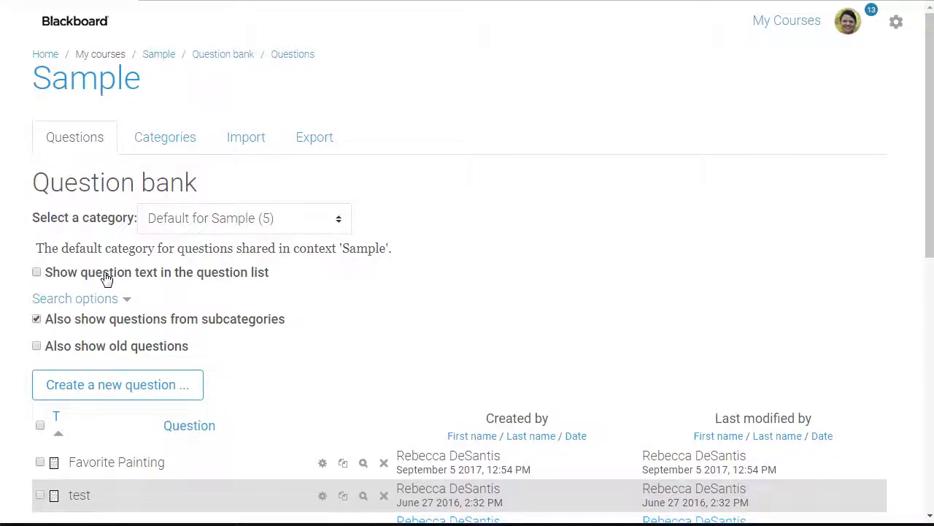
mouse_move(325, 303)
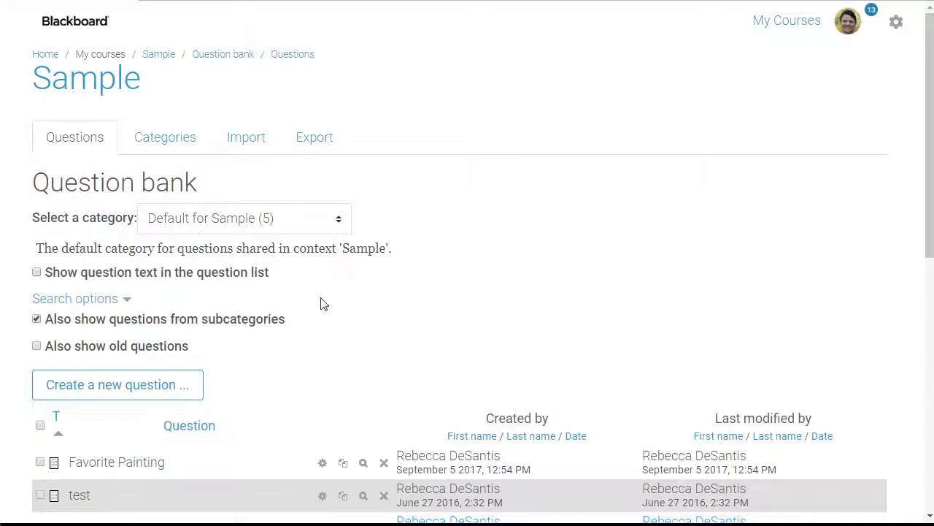
scroll(down, 3)
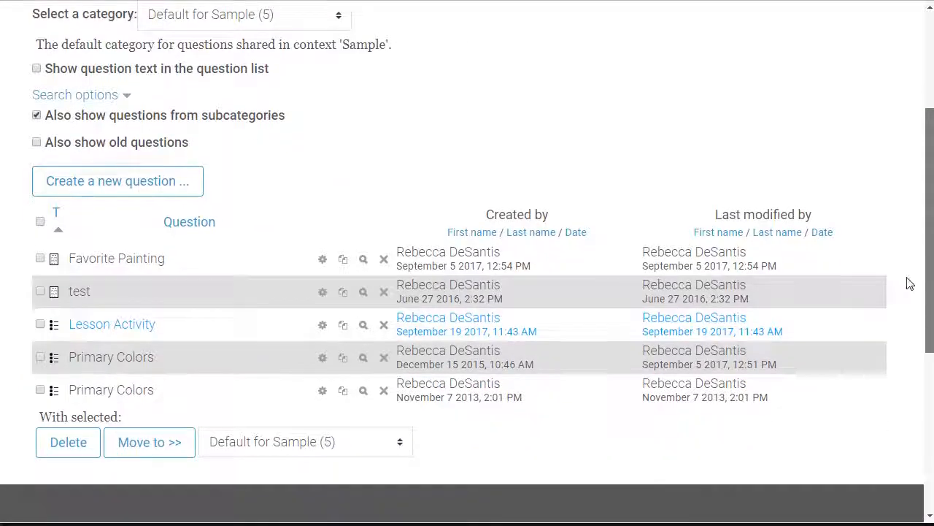
scroll(down, 3)
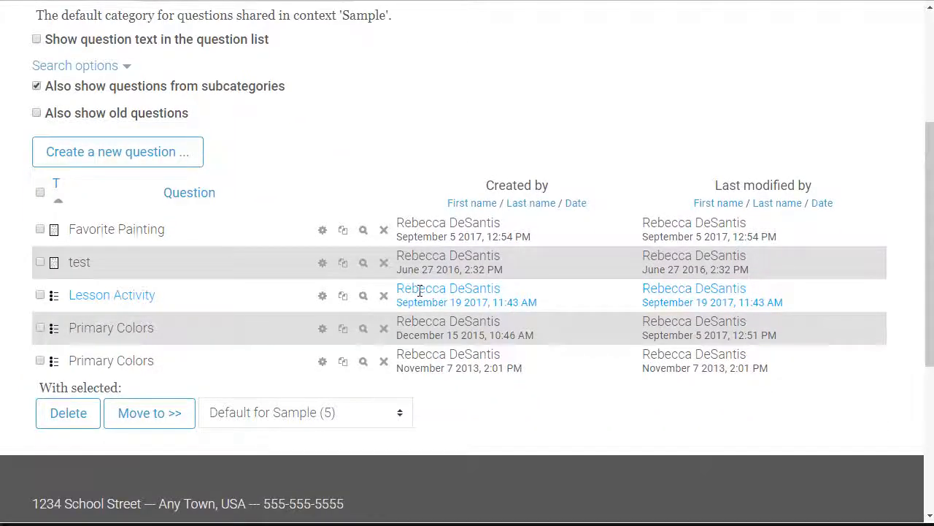
mouse_move(455, 291)
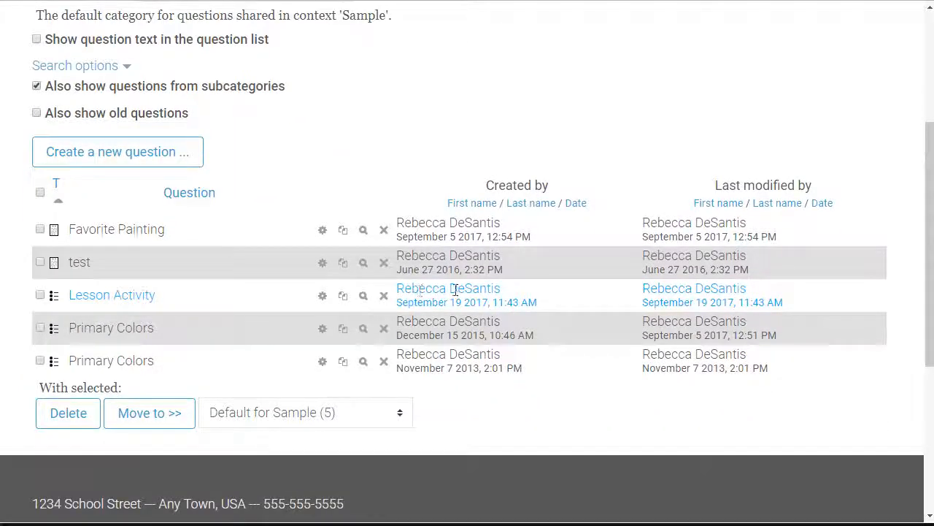
mouse_move(364, 302)
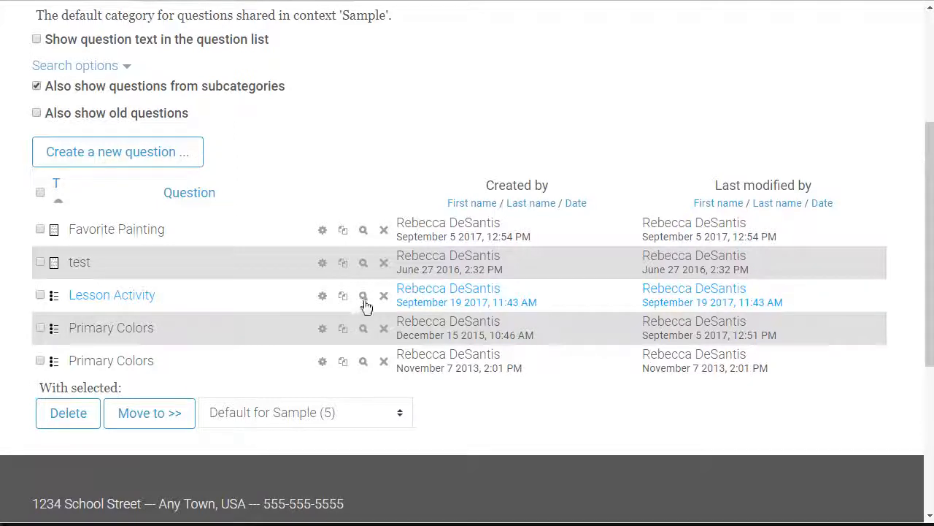
click(363, 295)
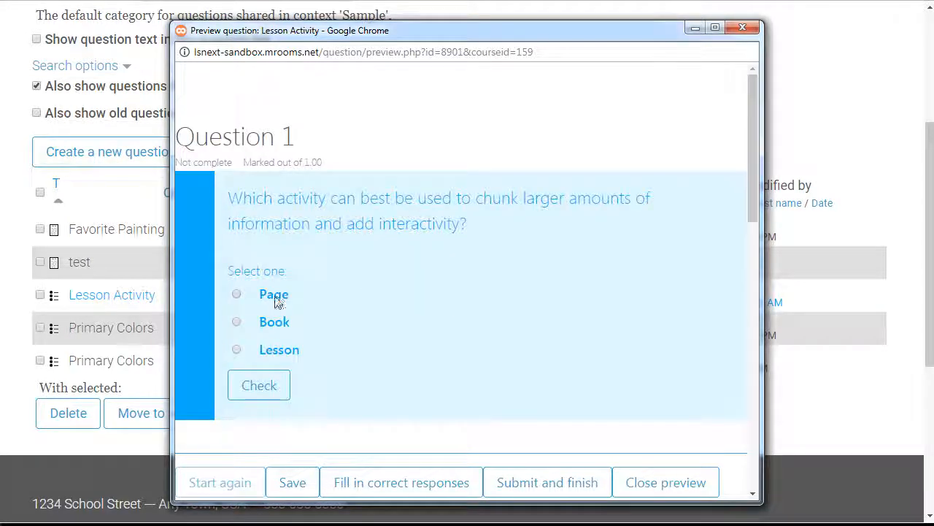
click(259, 385)
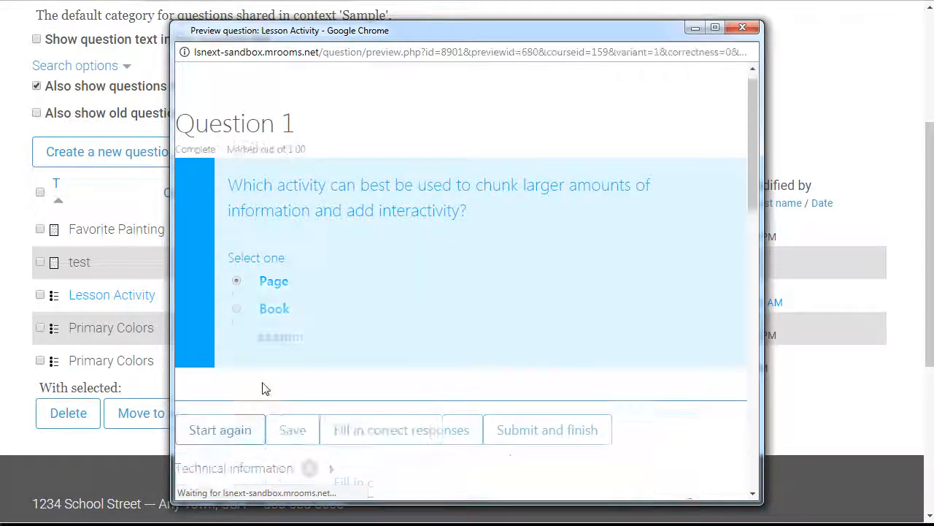
scroll(down, 3)
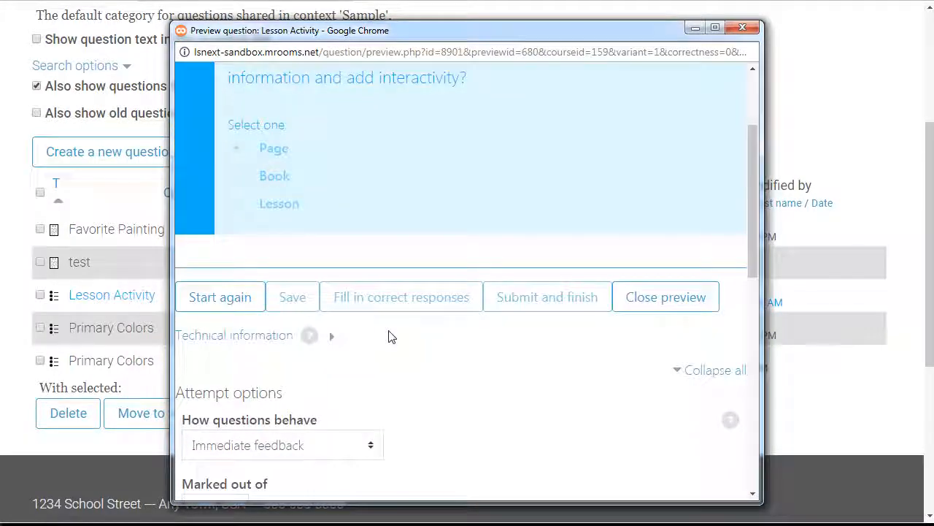
scroll(down, 3)
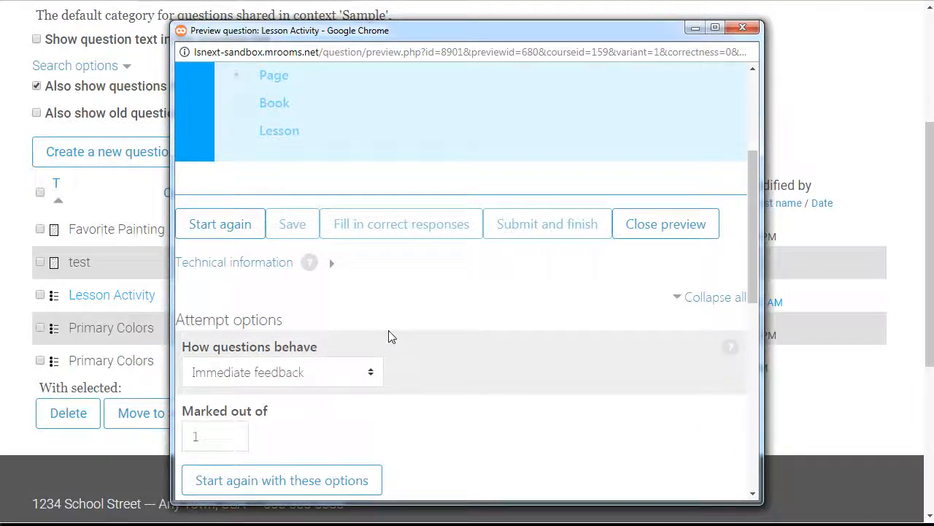
click(743, 28)
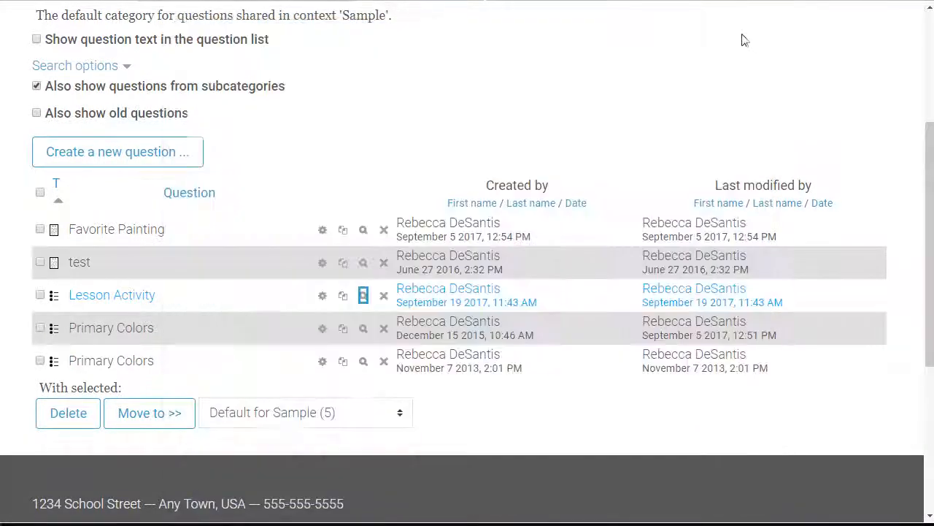
mouse_move(739, 44)
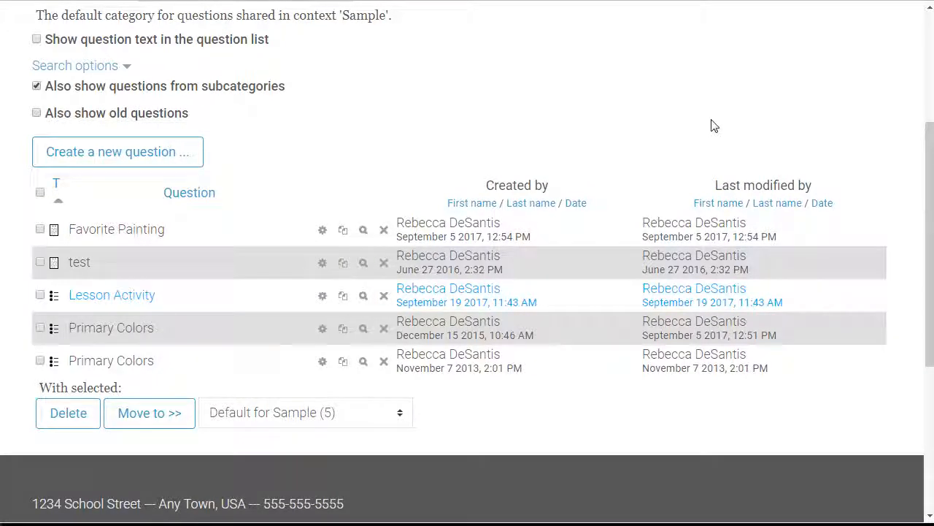
Return to the Sample course and open the empty Topic 1: Assessment quiz for editing.
scroll(up, 3)
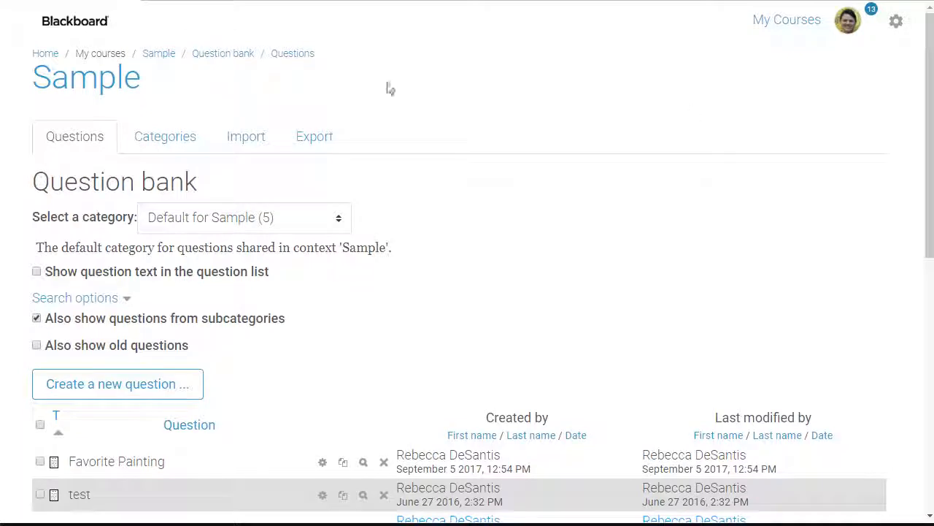
click(158, 53)
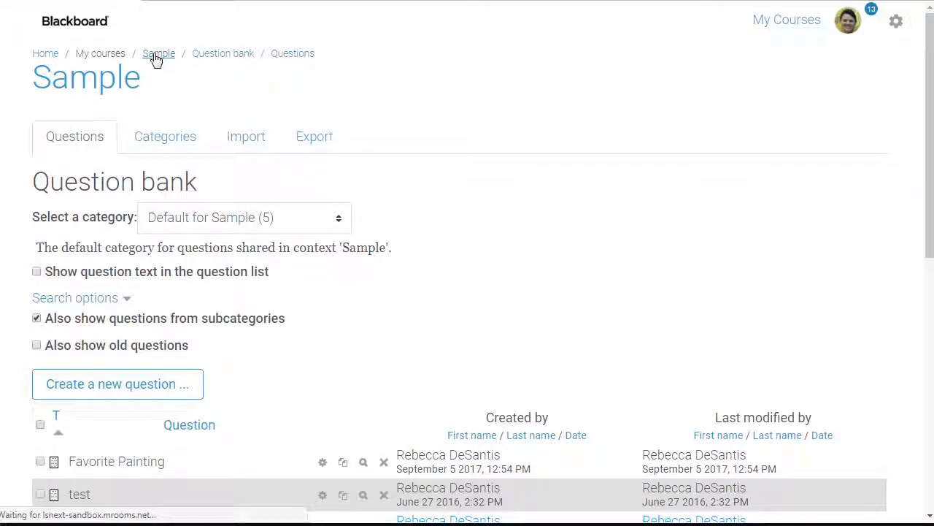
click(158, 53)
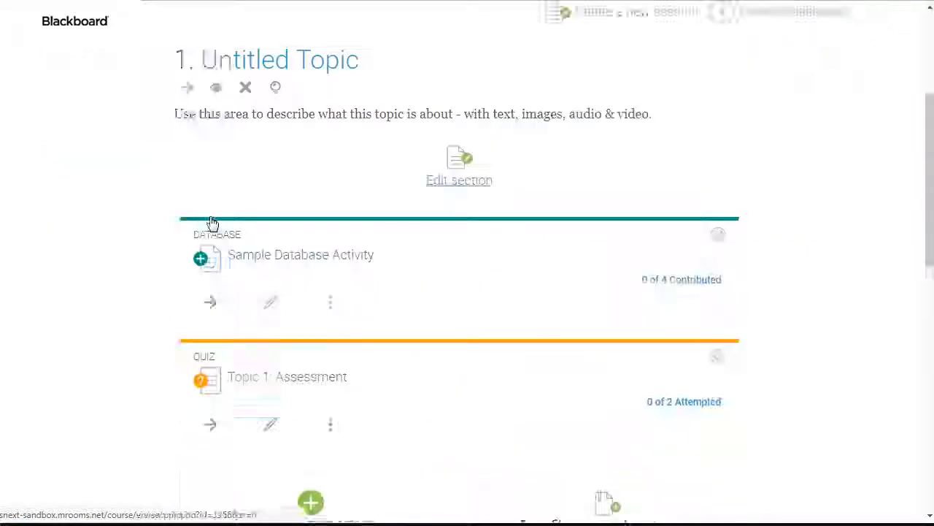
scroll(down, 3)
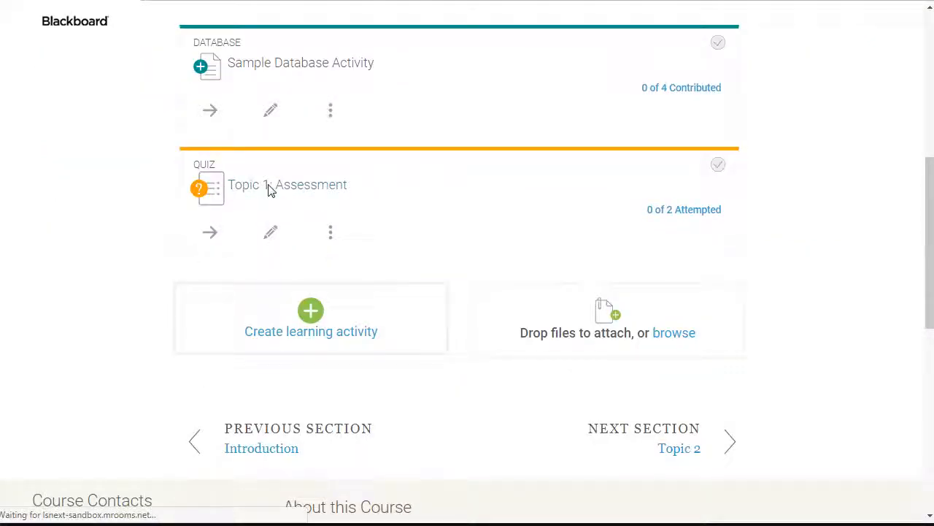
click(286, 184)
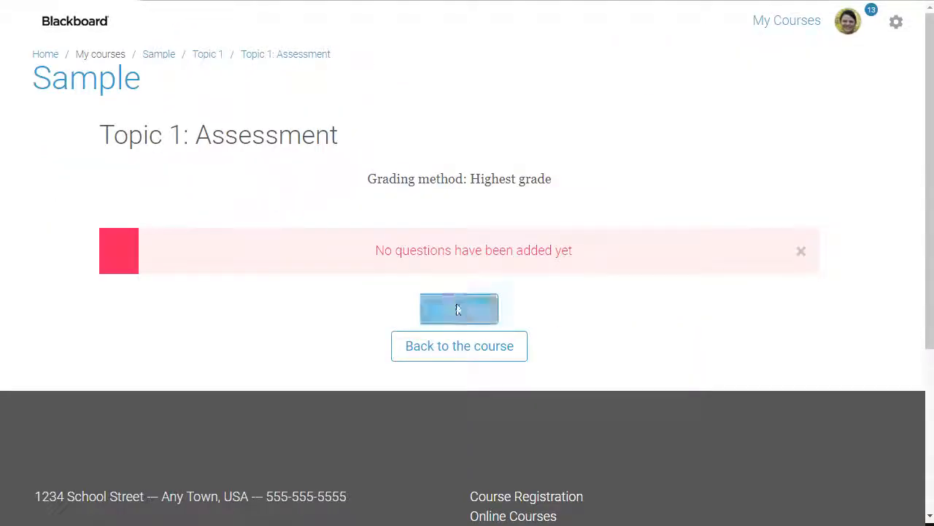
click(459, 309)
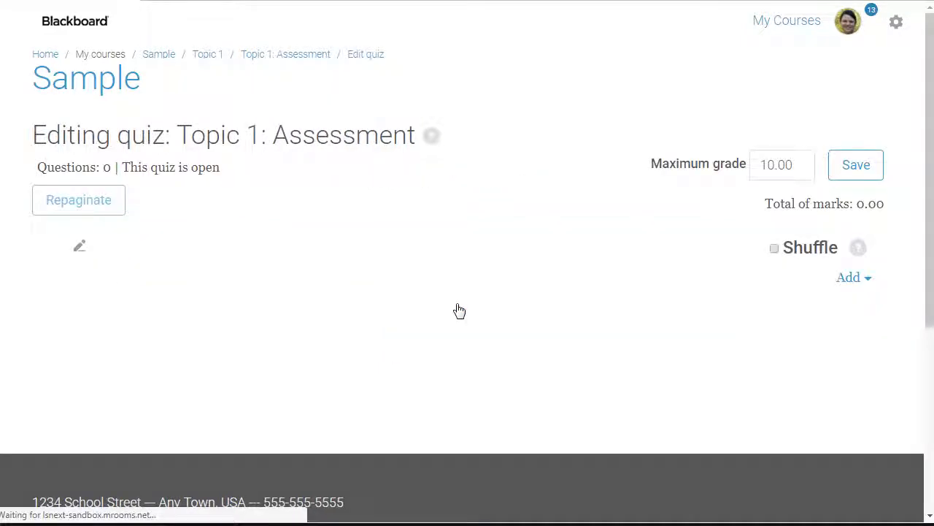
mouse_move(875, 296)
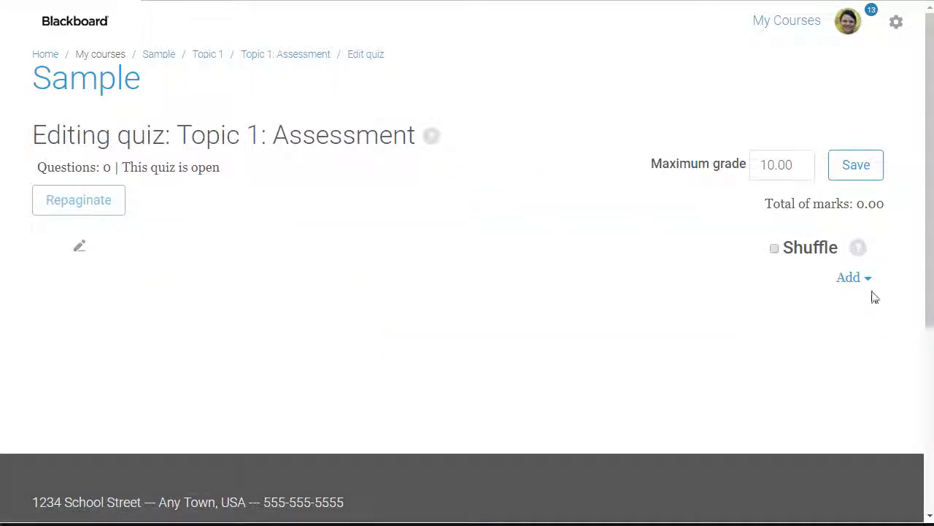
Add the Lesson Activity question from the question bank to the Topic 1: Assessment quiz.
click(854, 277)
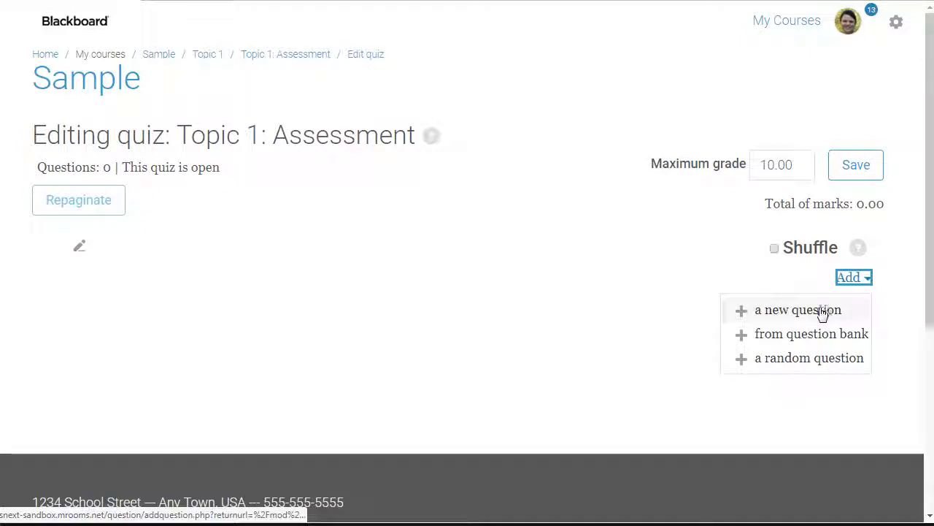
click(811, 333)
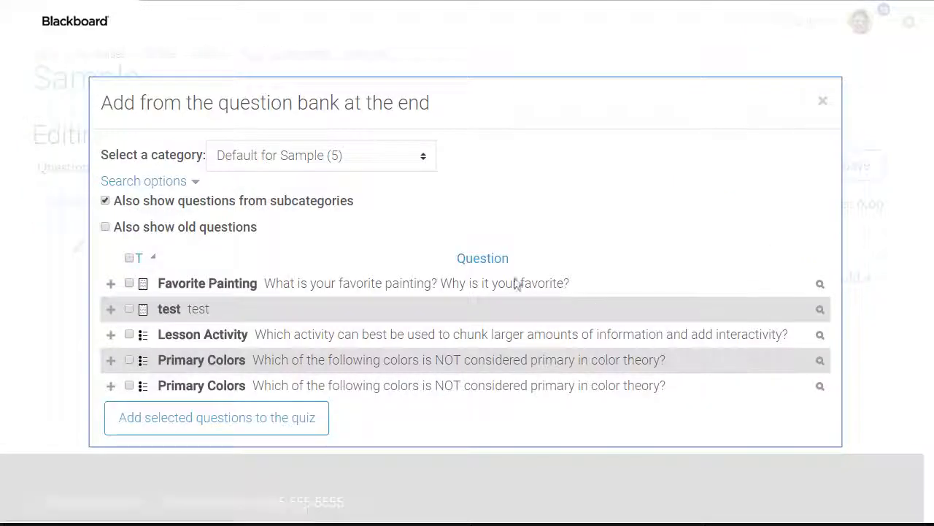
click(130, 335)
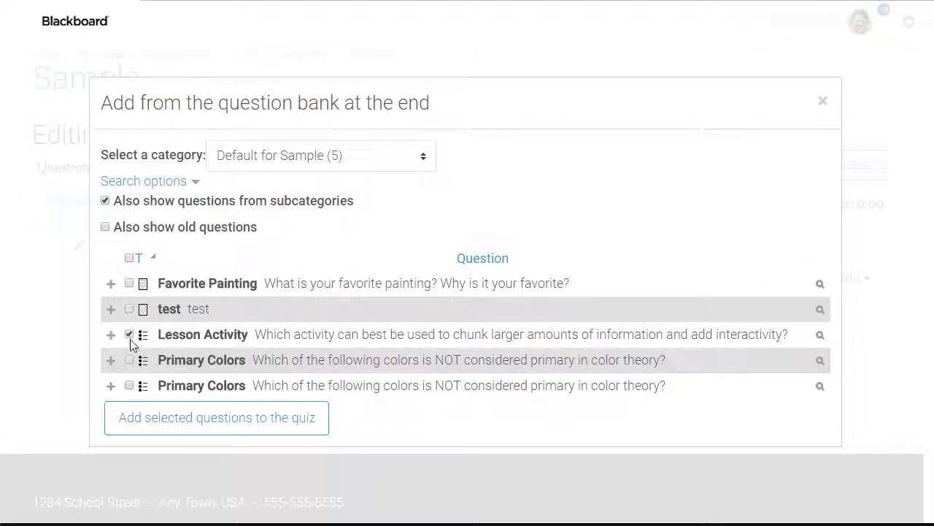
click(216, 416)
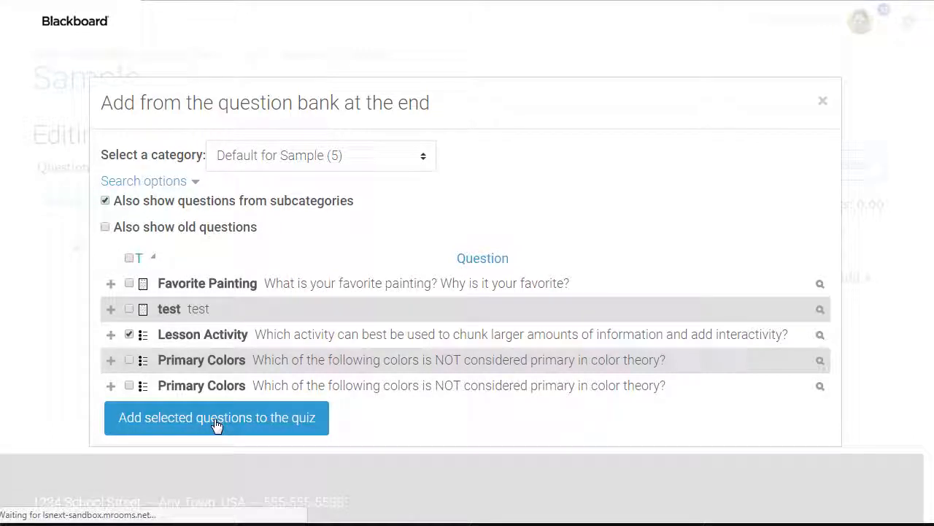
click(216, 417)
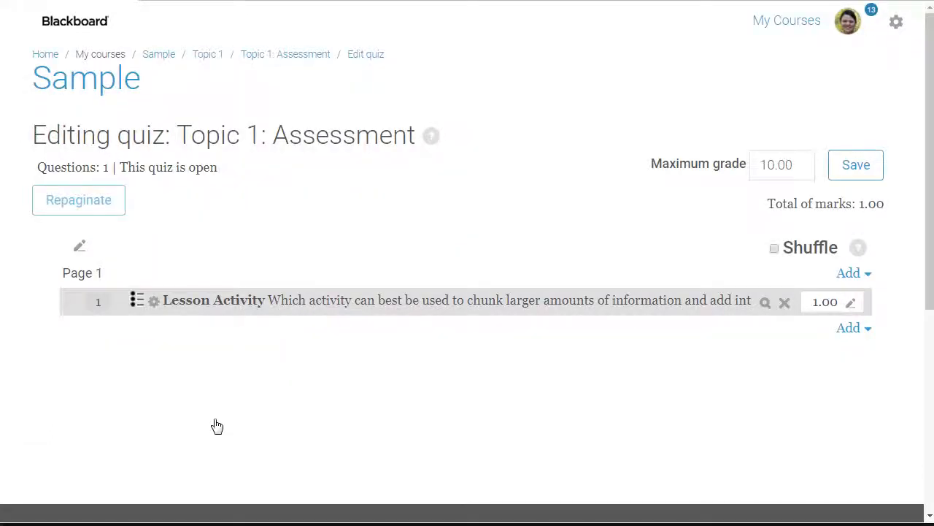
mouse_move(252, 303)
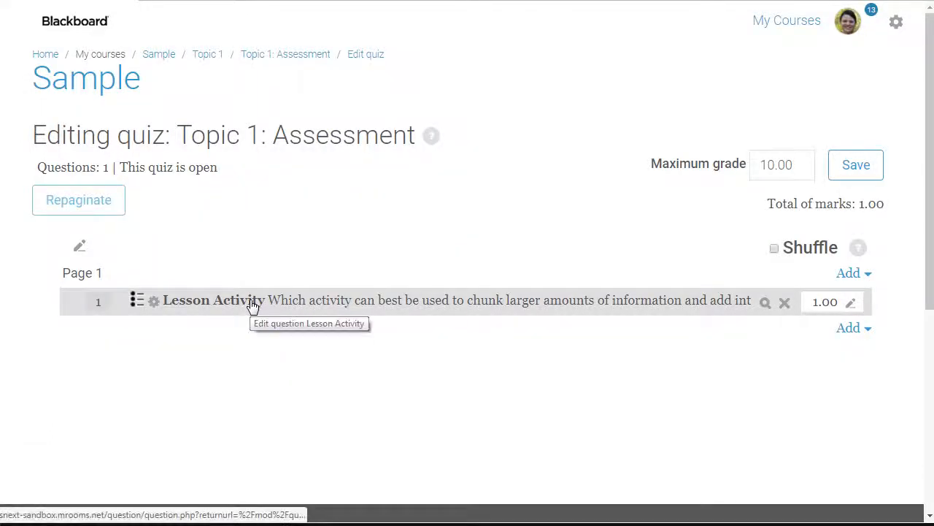
mouse_move(187, 302)
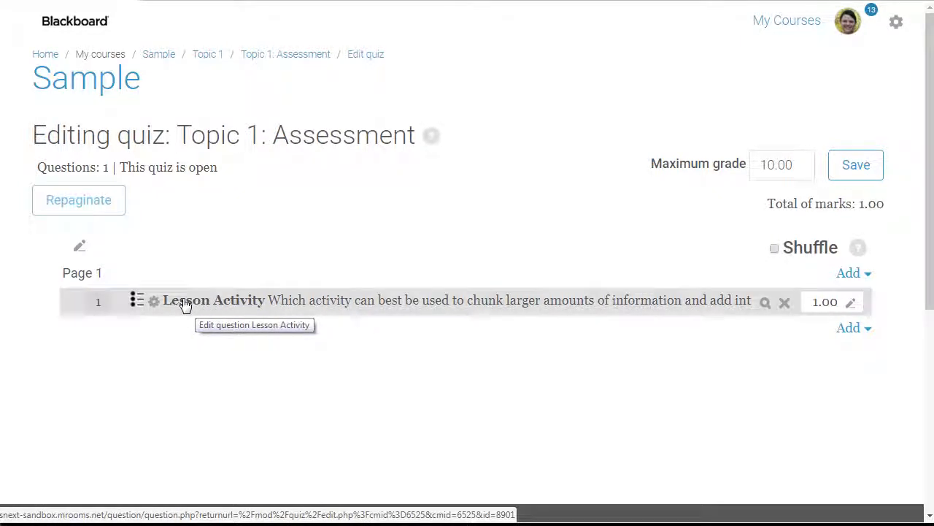
Change the Lesson Activity question's mark from 1.00 to 5.
click(851, 303)
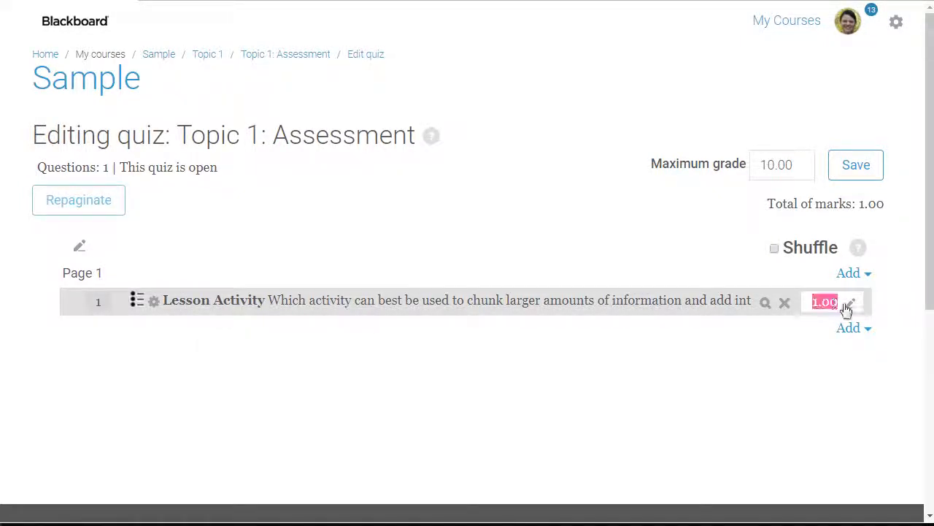
click(825, 302)
text(5)
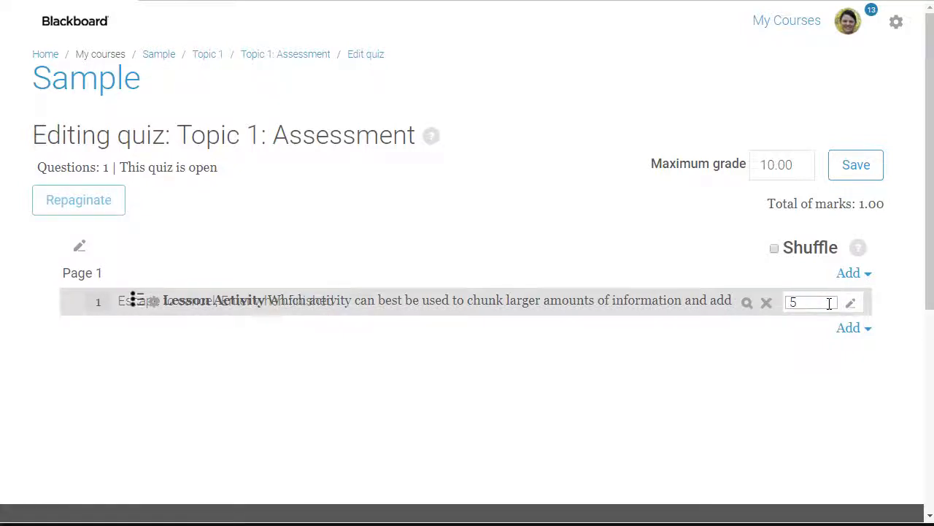
key(Return)
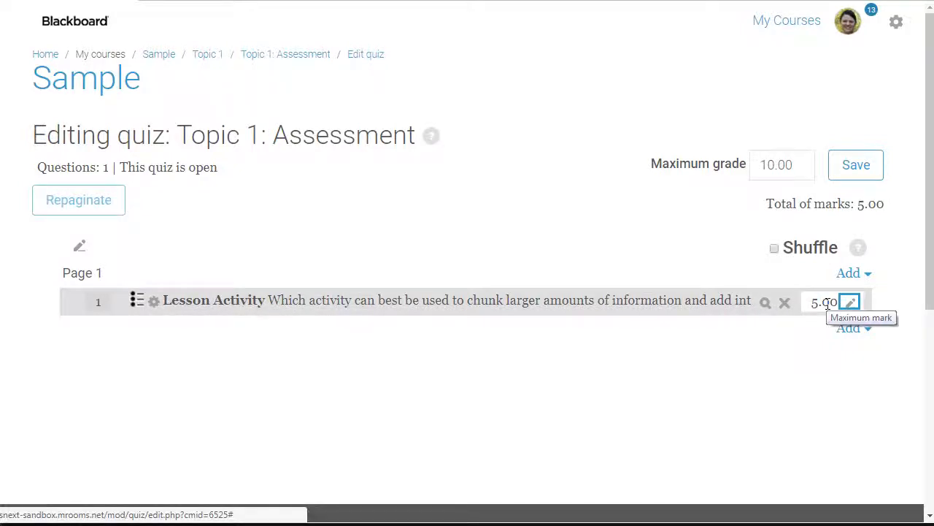